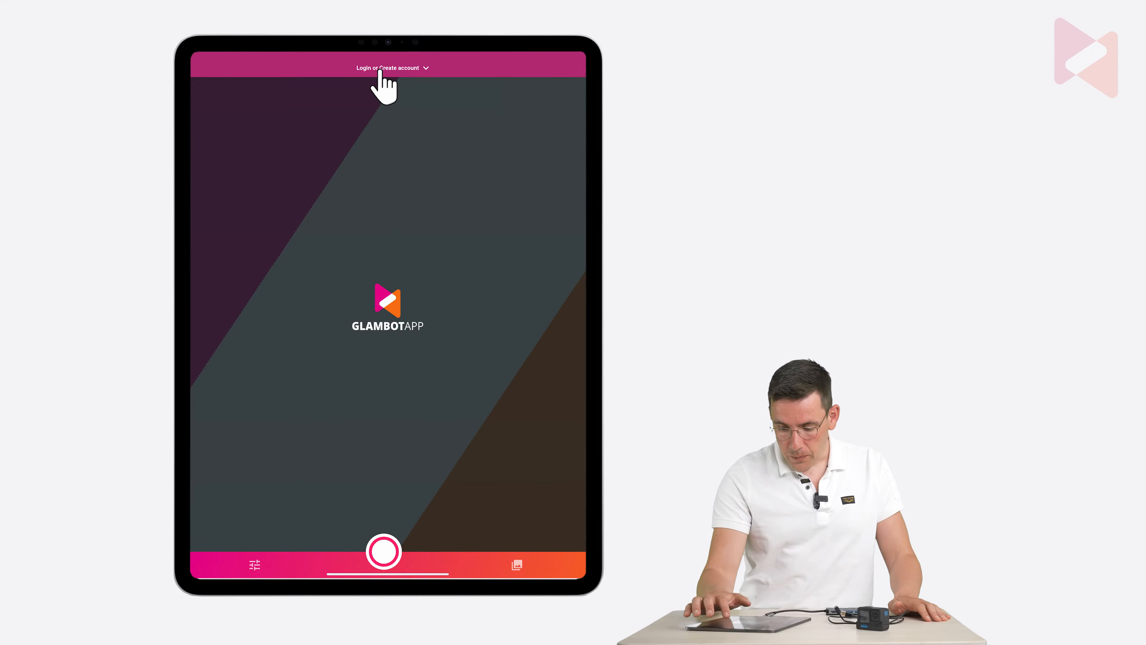
Step: Show the Settings side menu listing sections from General through Event
left_click(387, 68)
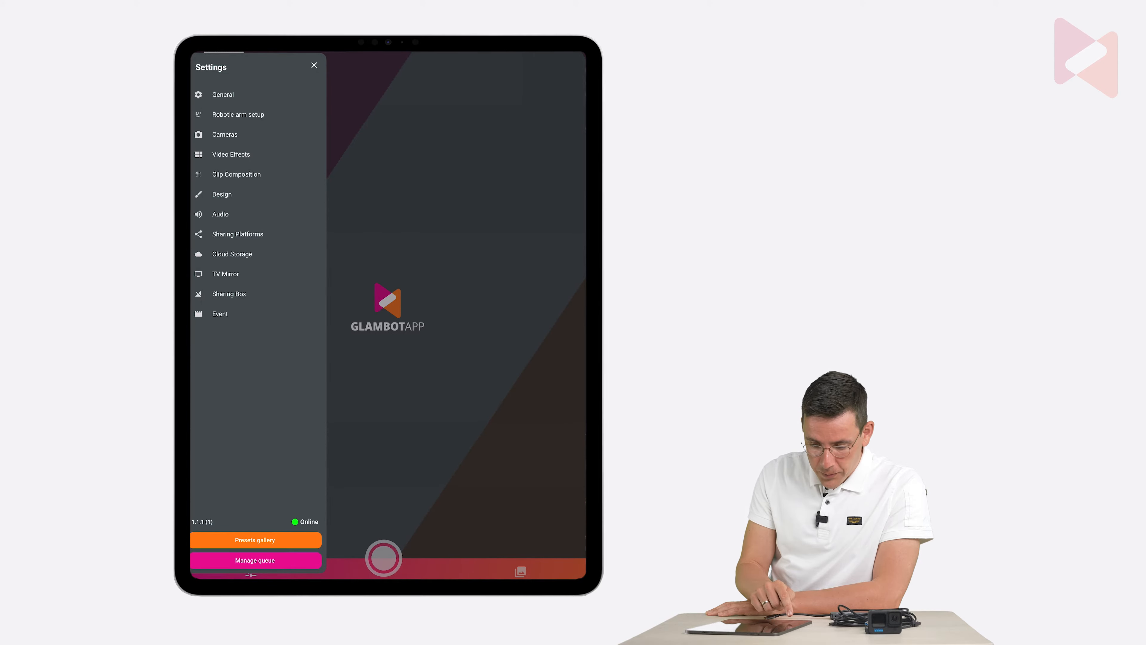
mouse_move(230, 150)
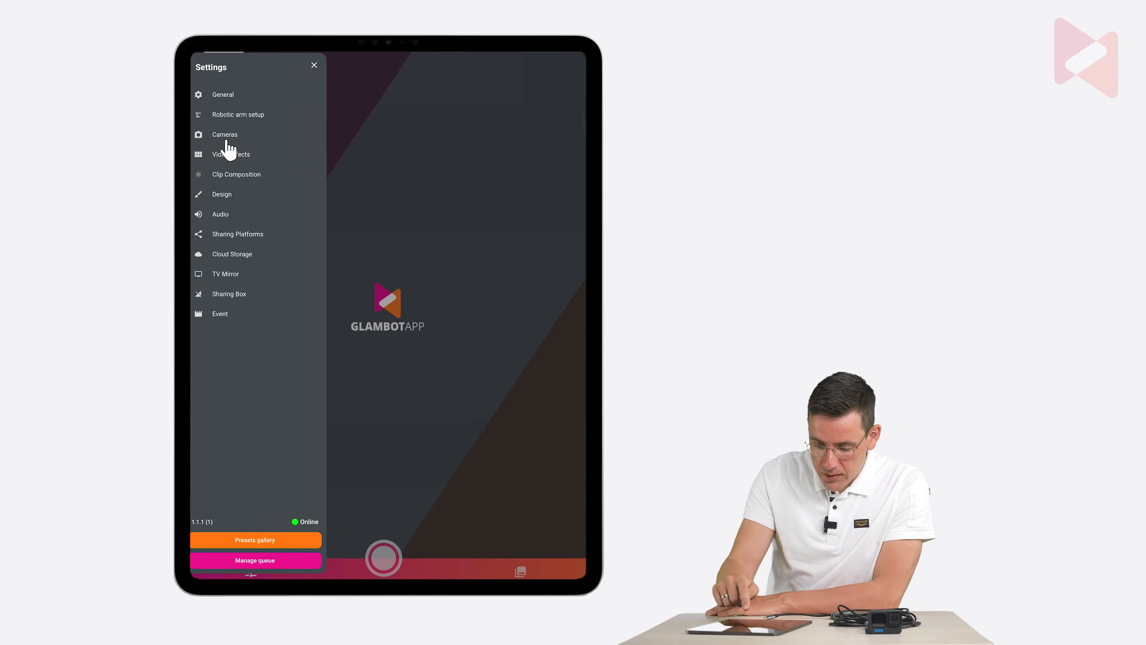
Step: Go to the Cameras setup page with the GoPro slots
left_click(224, 133)
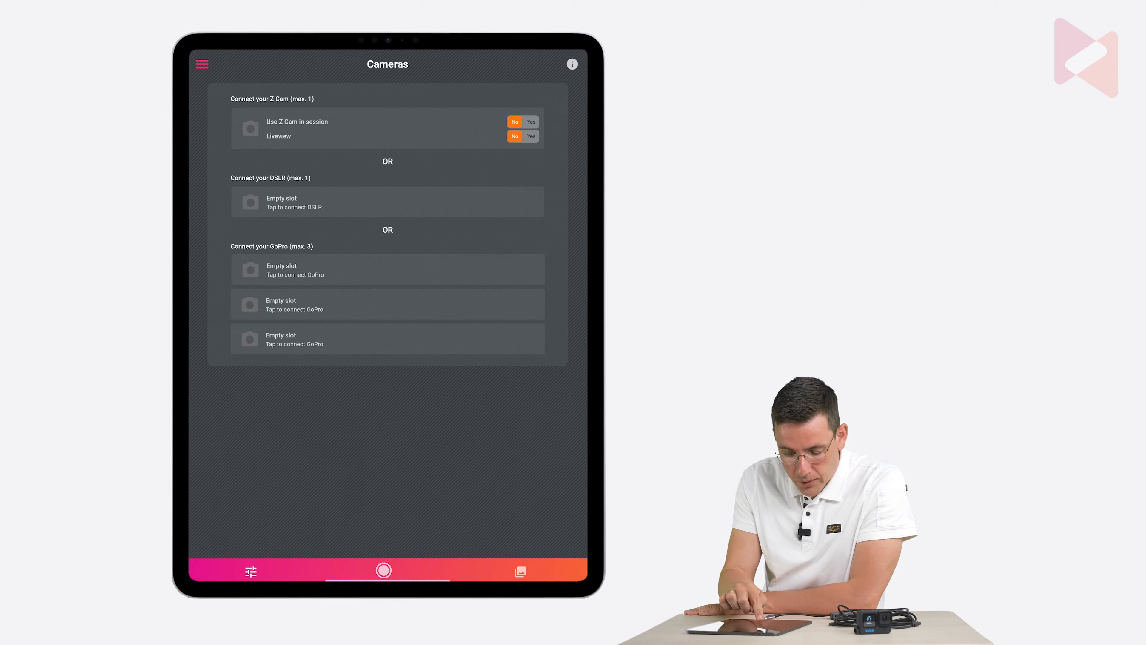
mouse_move(305, 281)
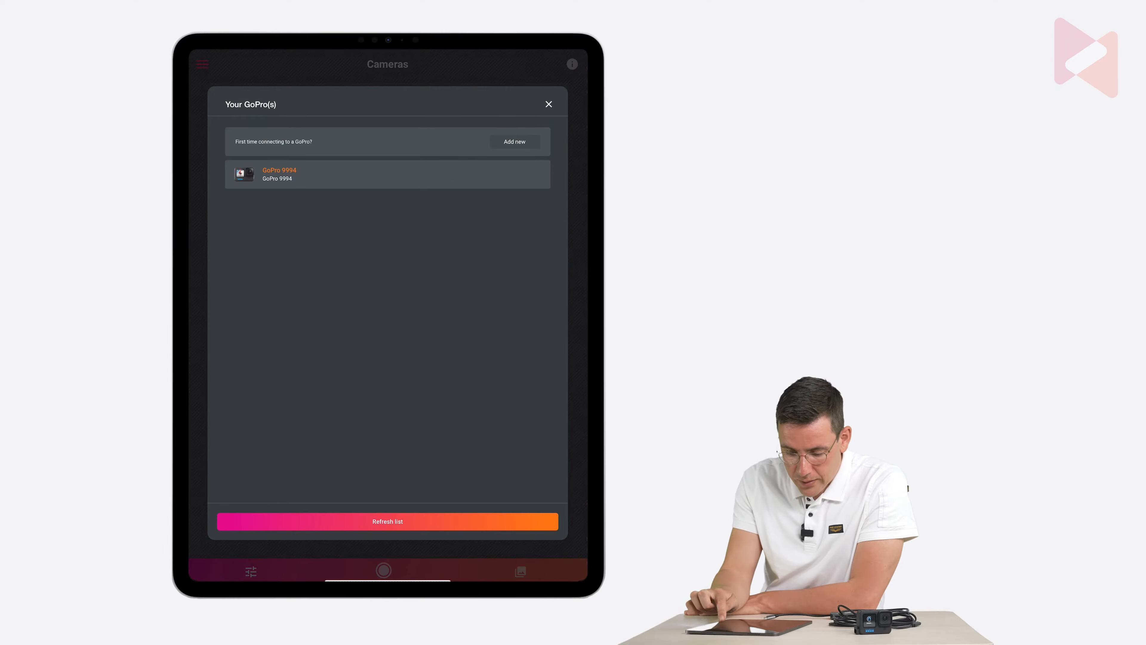
Step: Connect GoPro 9994 into the first GoPro slot at 120 FPS, confirming the cable warning
left_click(388, 173)
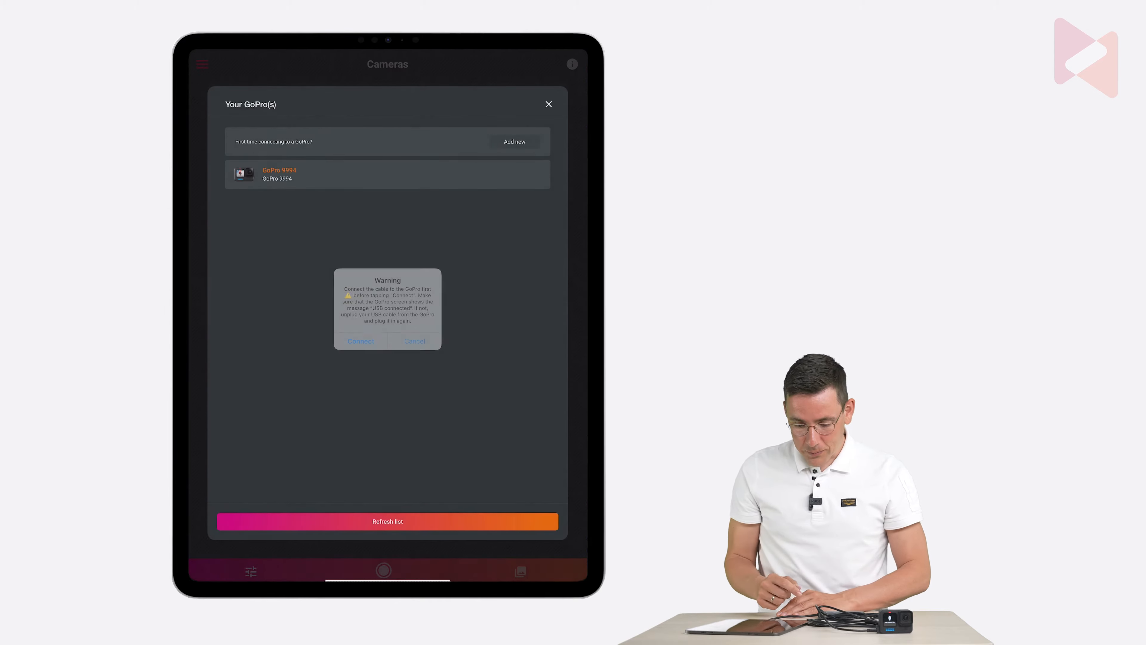
left_click(359, 341)
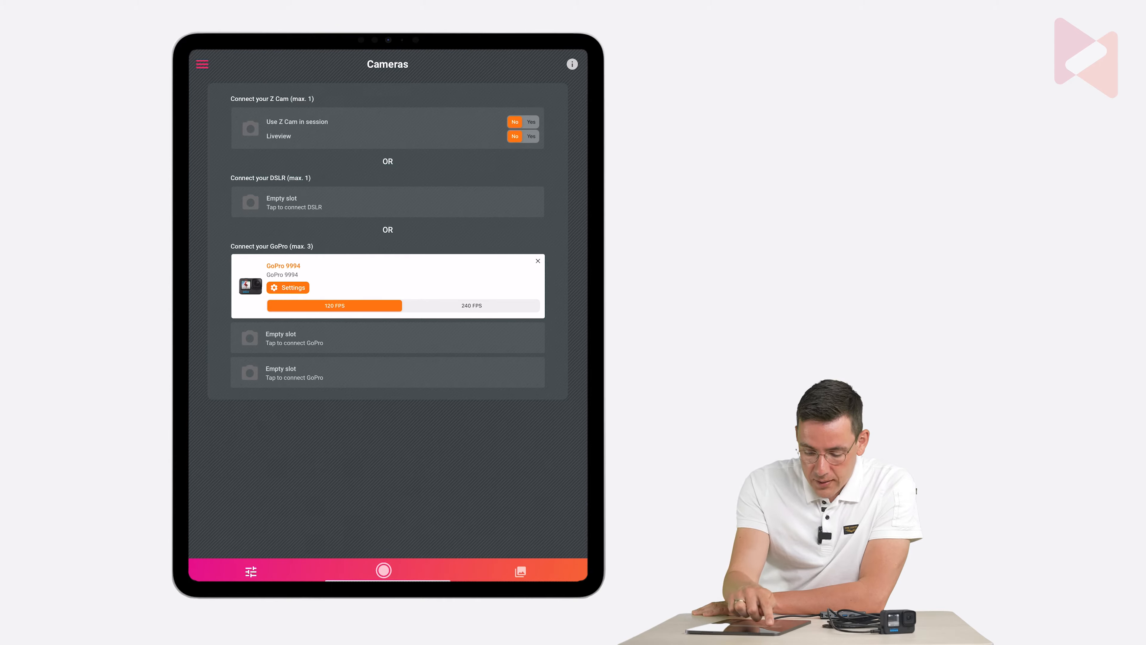
mouse_move(202, 72)
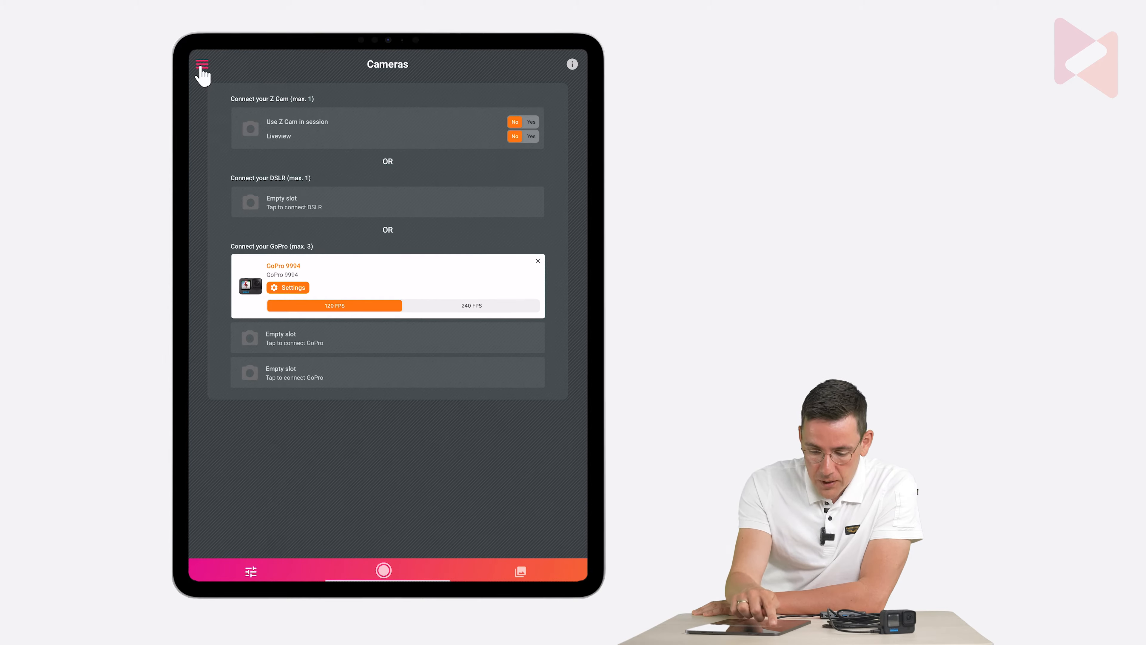
Step: Go to the Presets gallery of popular Robotic Arm presets via the menu
left_click(203, 64)
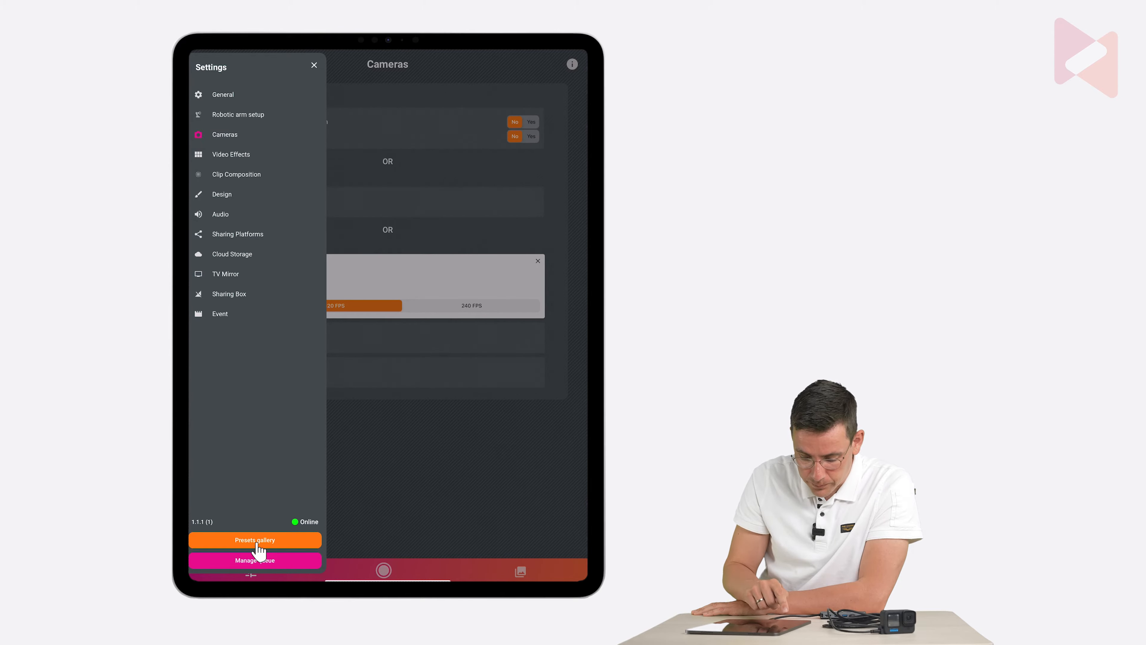
left_click(254, 540)
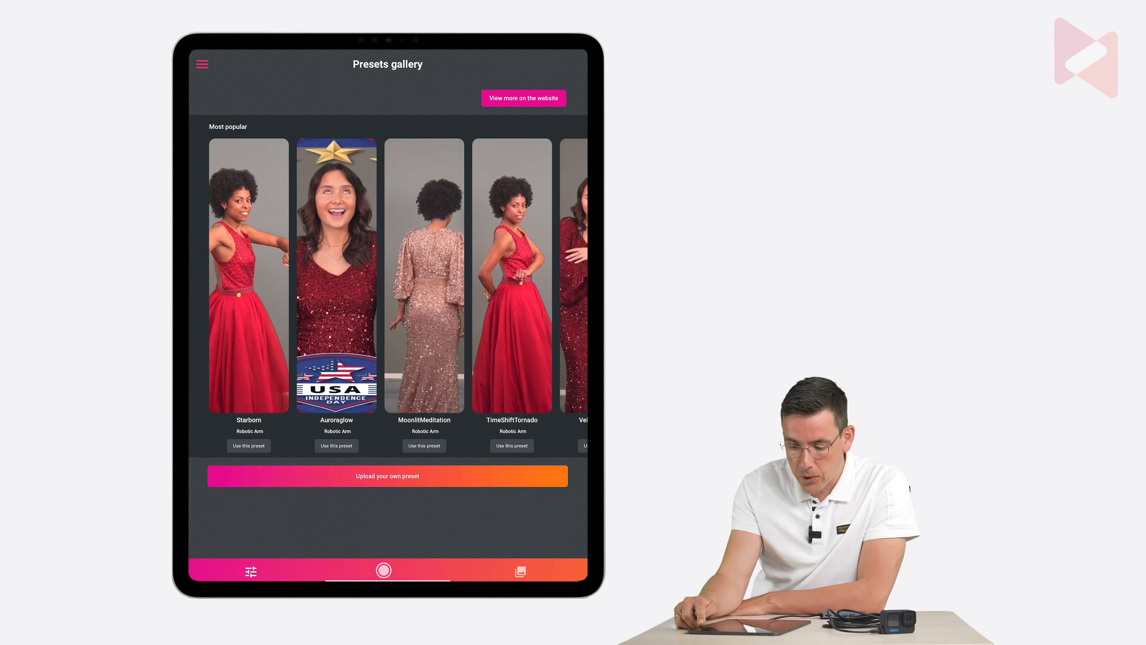
Step: View the full website gallery in Safari filtered to Robotic arm presets only
left_click(524, 98)
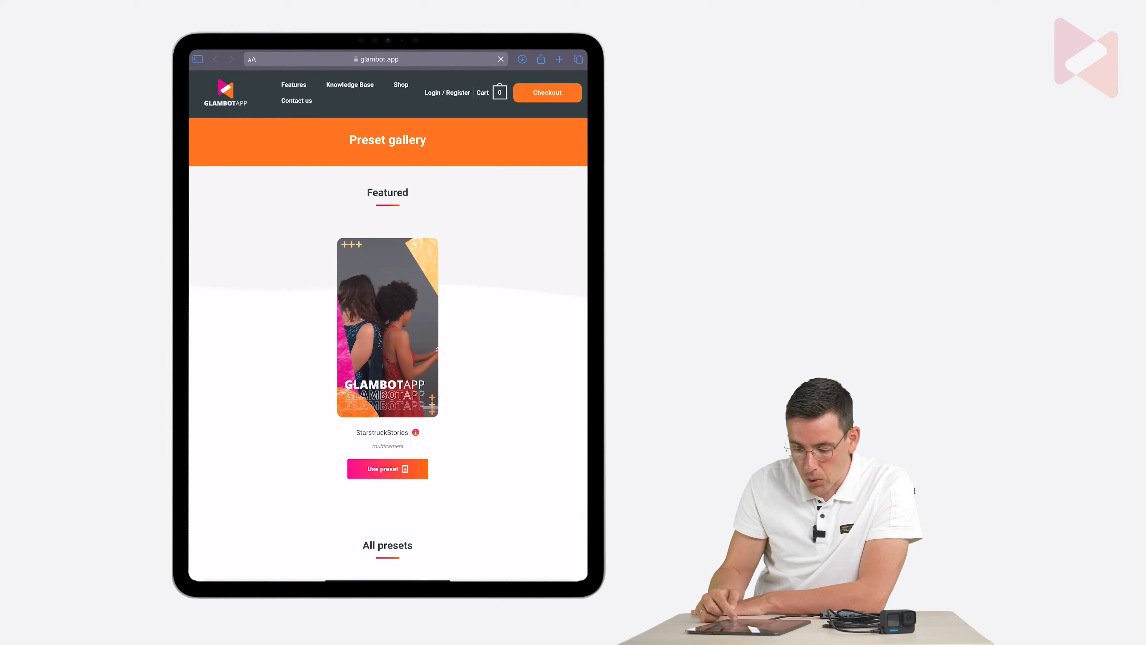
scroll("down", 3)
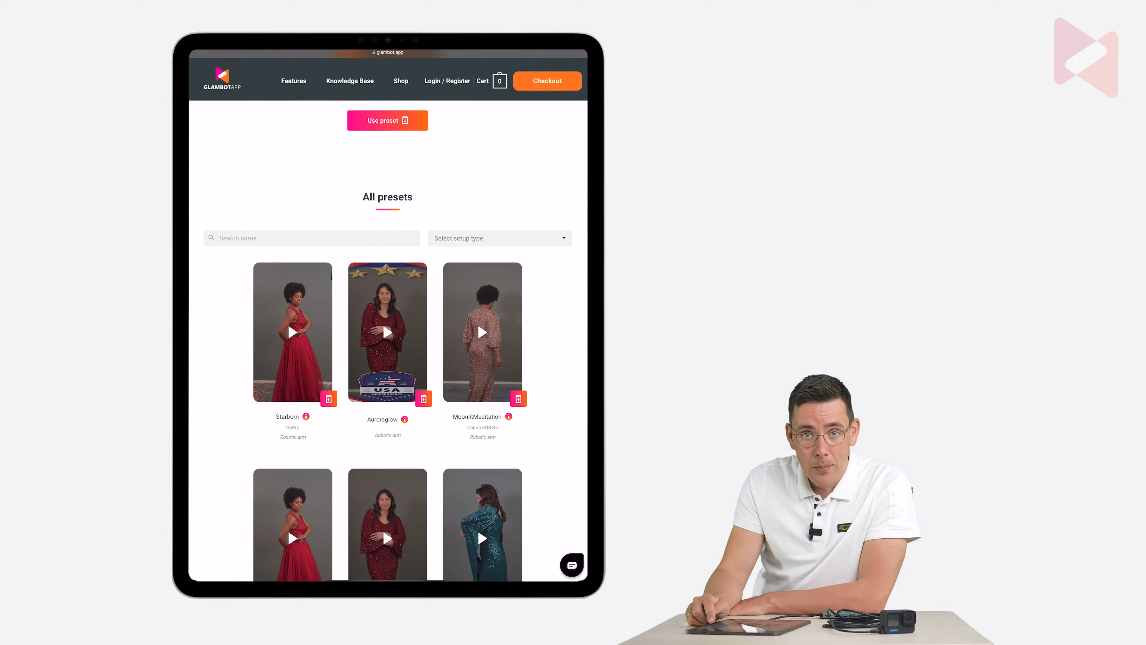
left_click(499, 237)
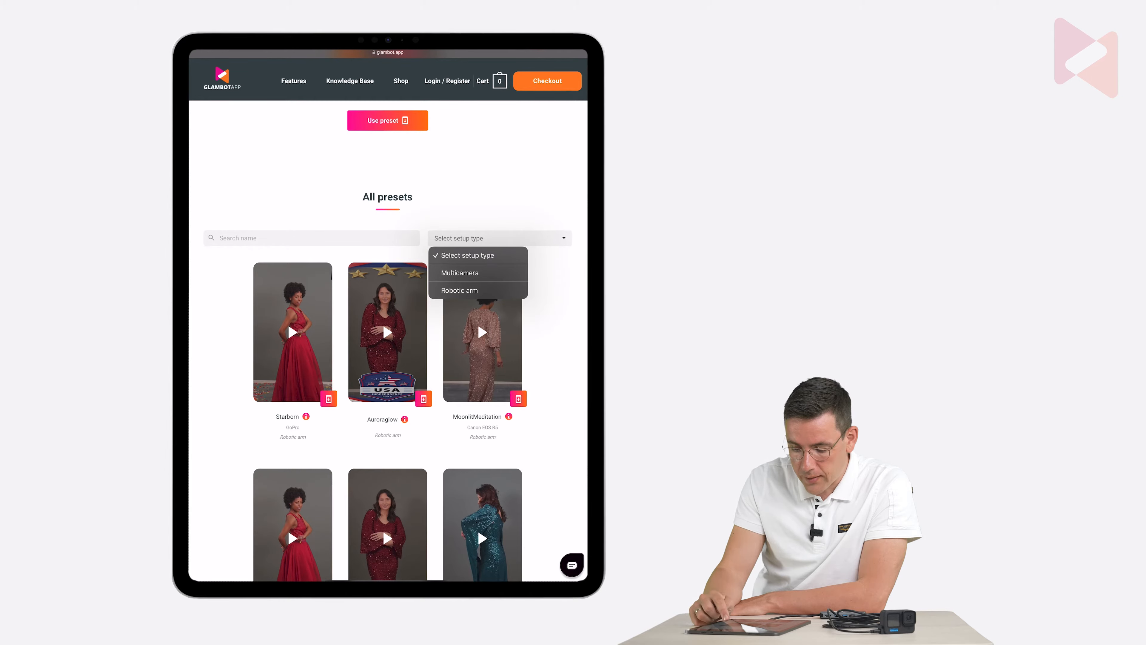
left_click(459, 290)
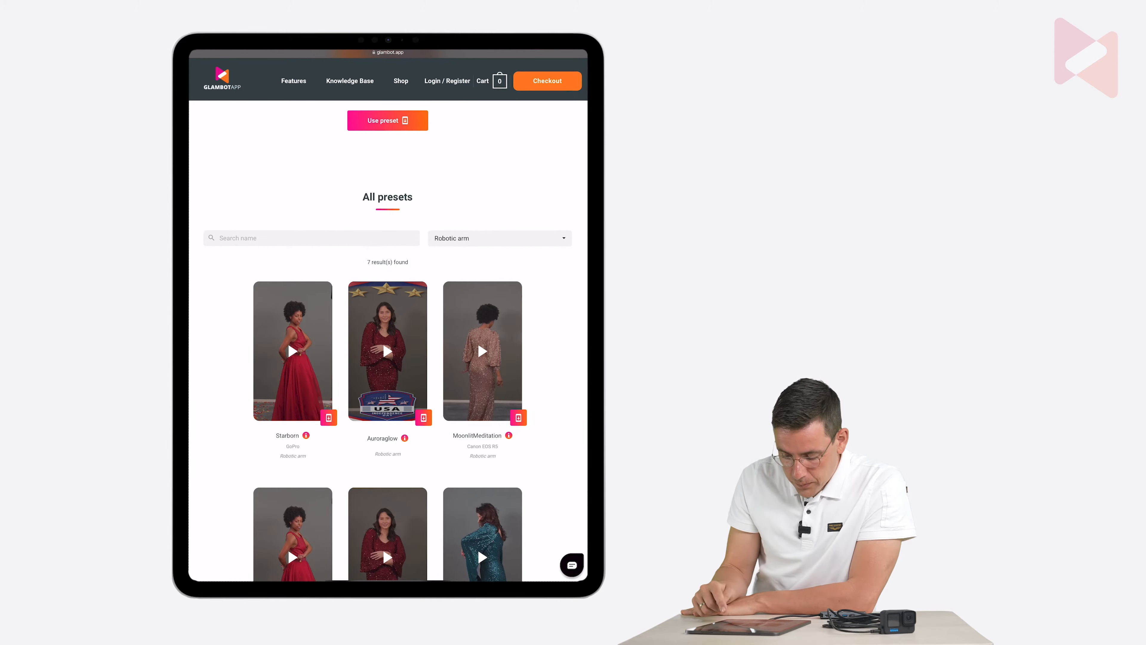
Step: Download a Robotic arm preset file and import it into GlambotApp
scroll("up", 3)
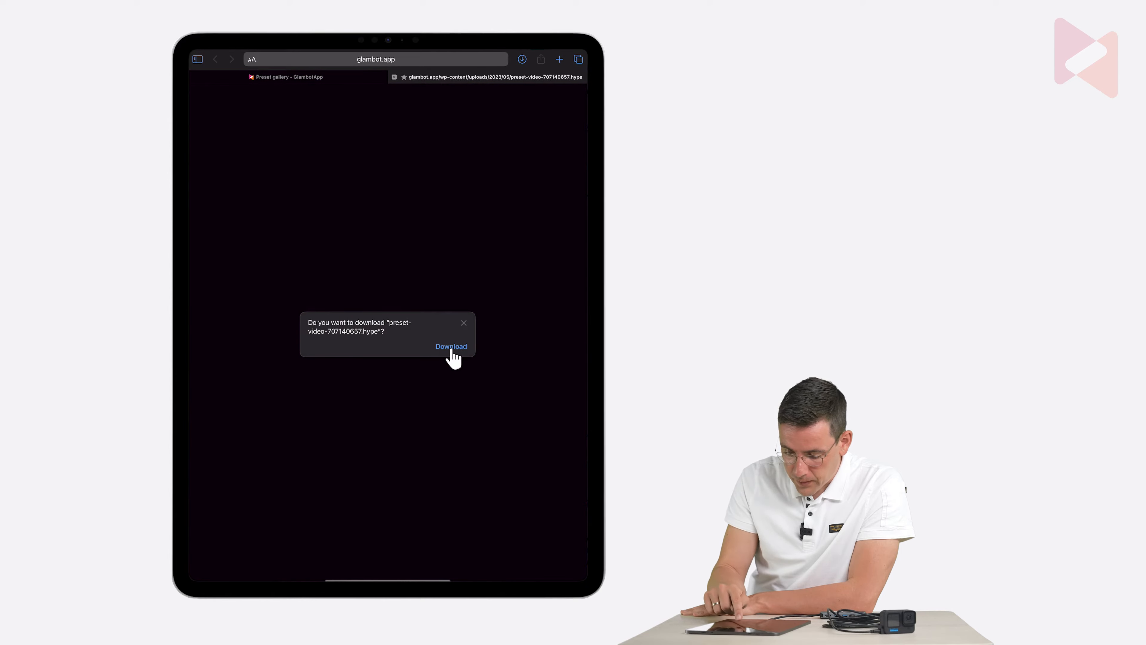
left_click(452, 346)
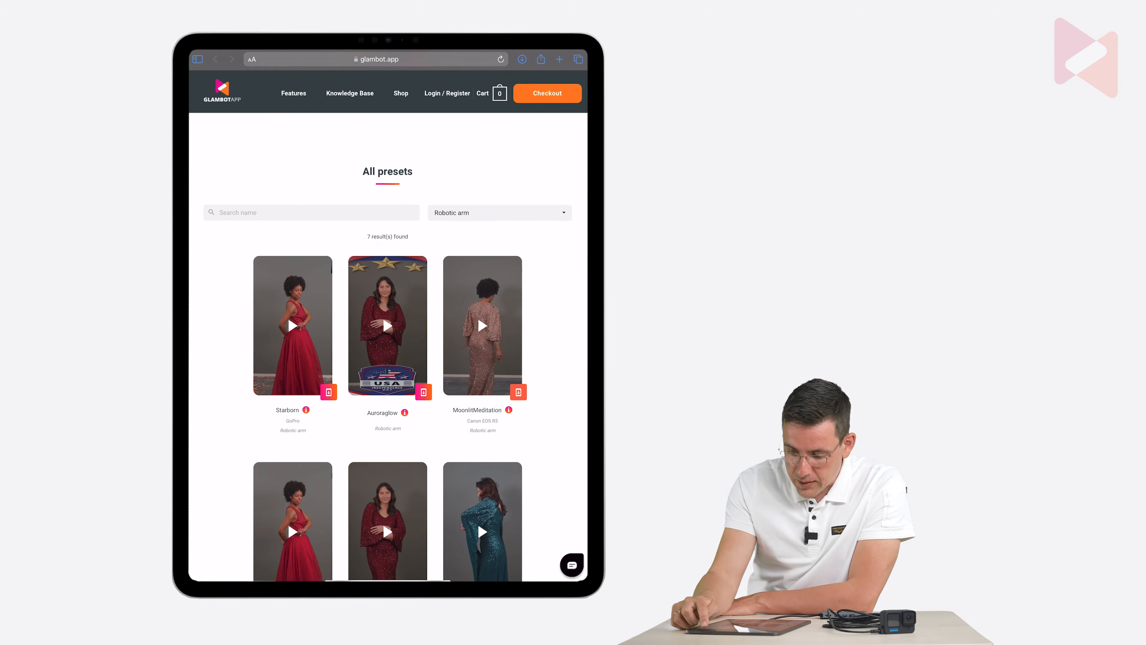
left_click(520, 59)
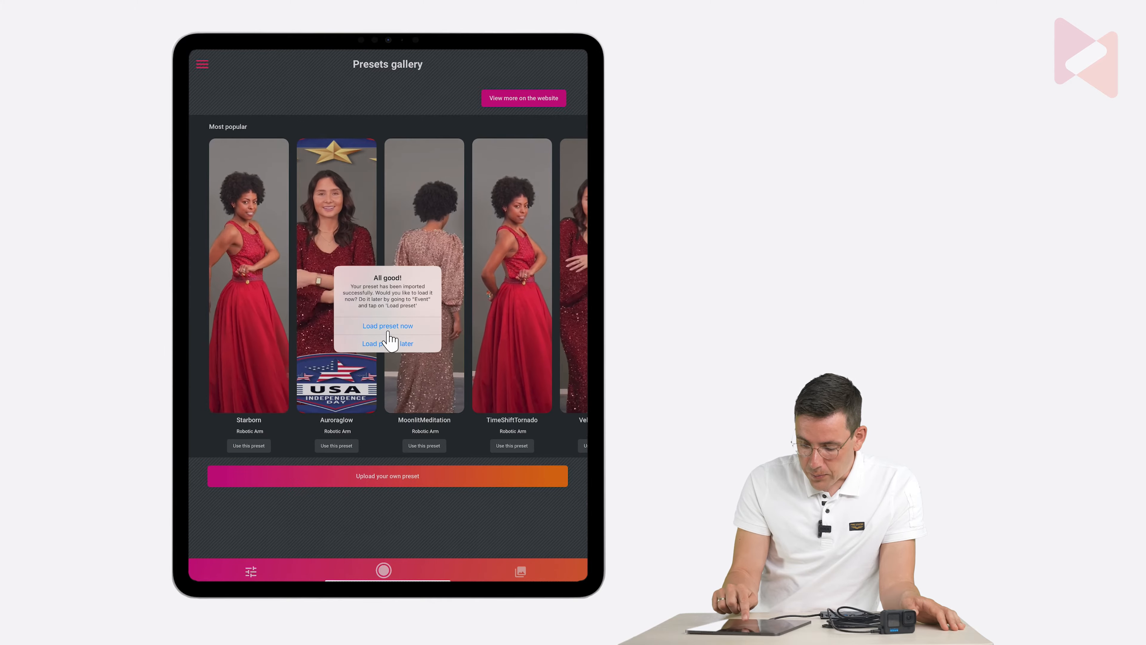
Step: Load the imported preset now for any camera and acknowledge the success message
left_click(387, 325)
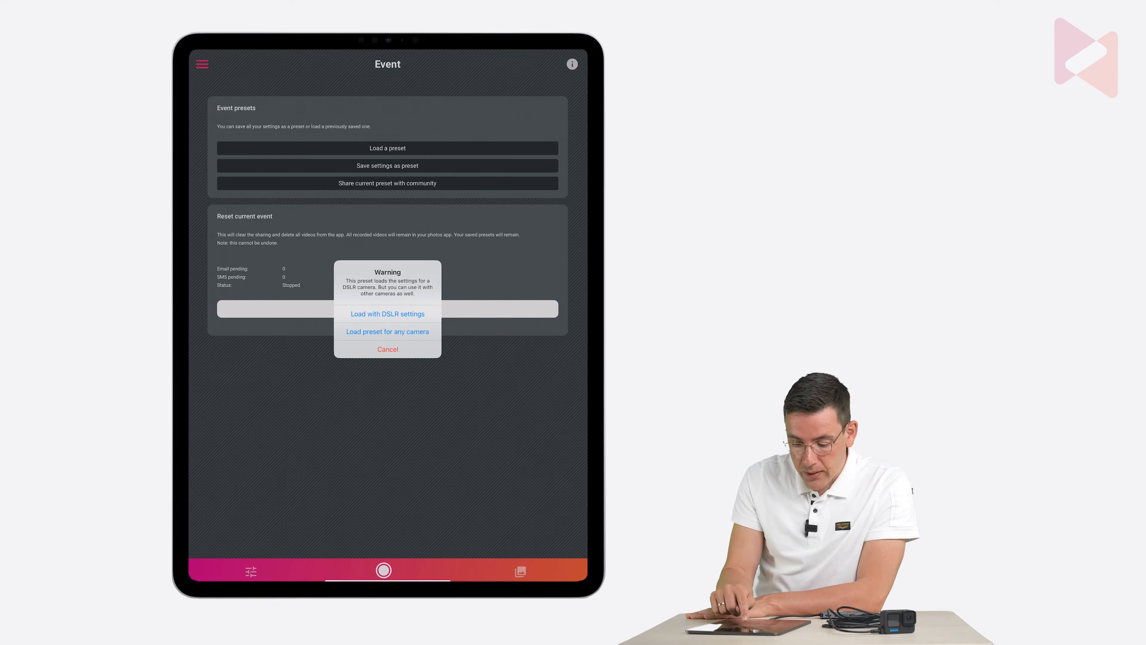
left_click(387, 349)
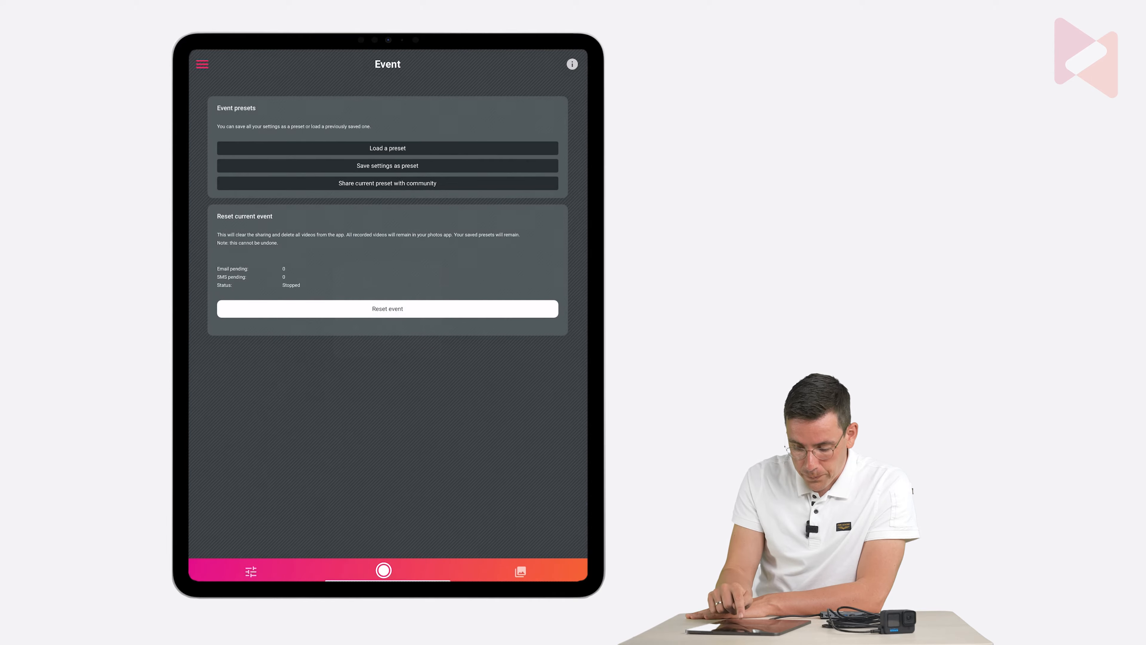
left_click(387, 147)
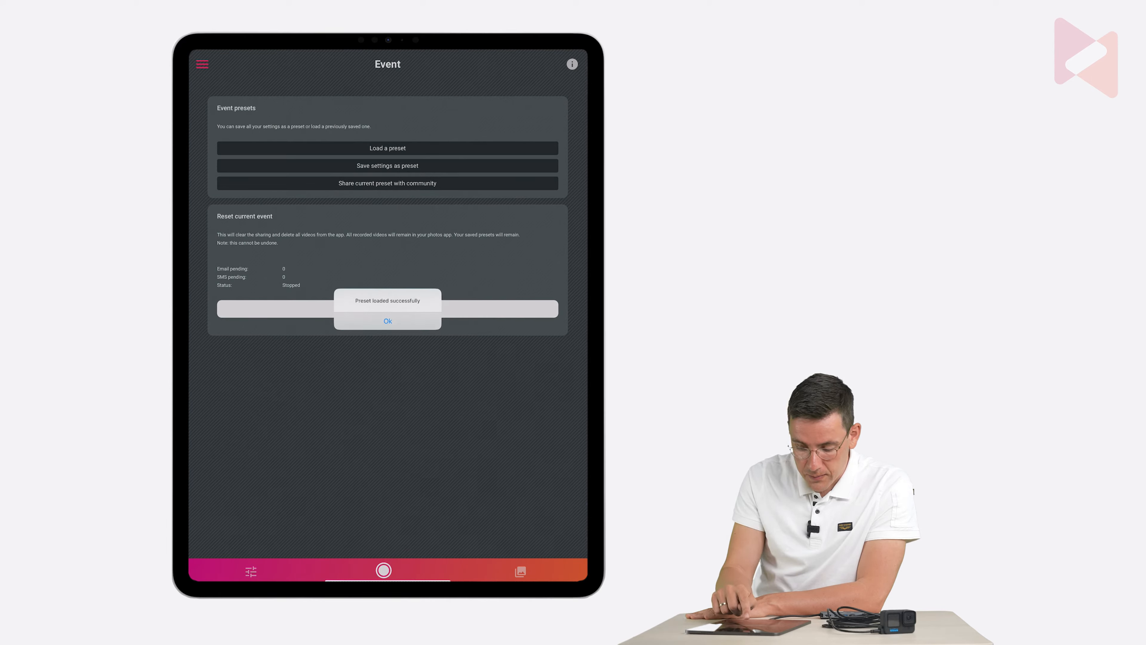
left_click(388, 321)
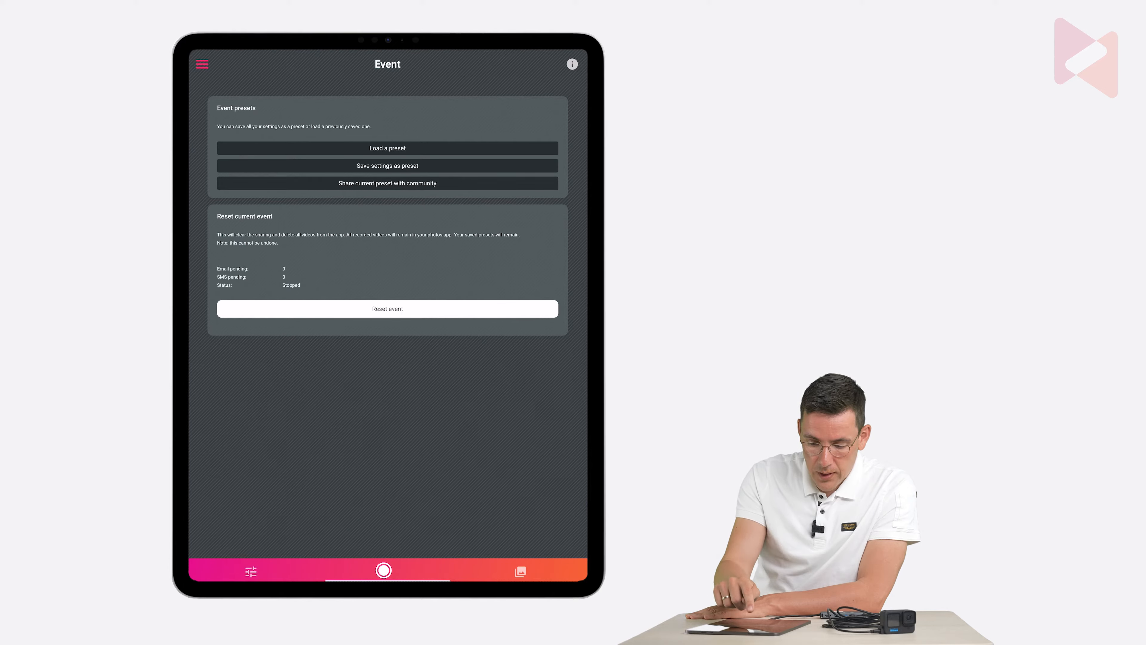
mouse_move(202, 74)
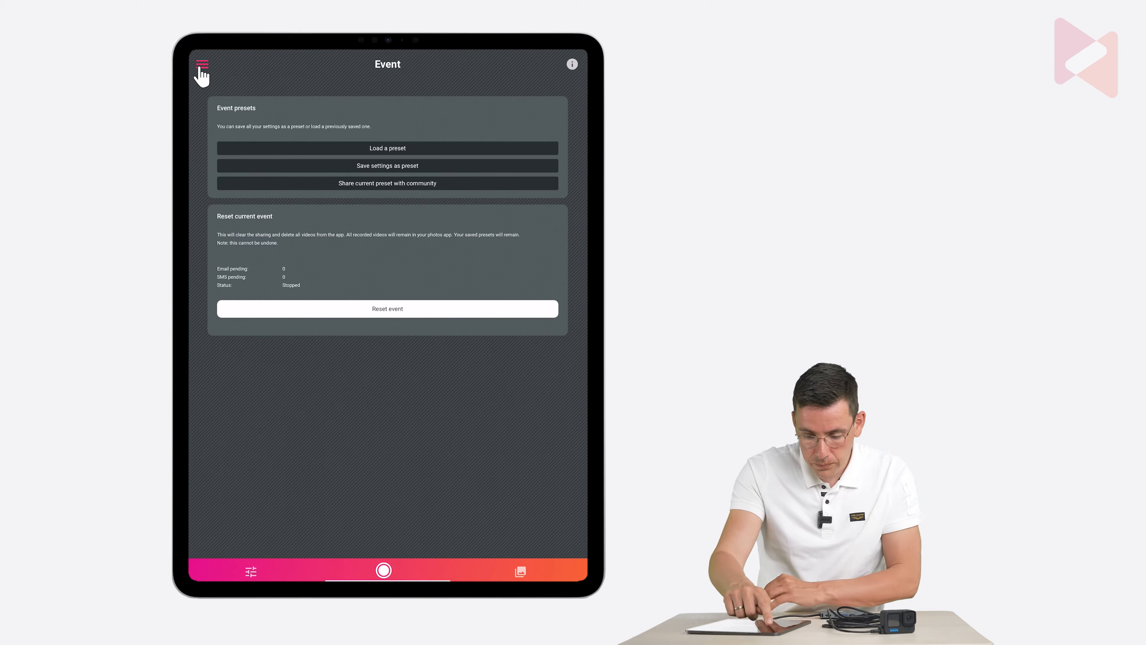
Step: Review the Clip Composition timeline: three GoPro 9994 clips, 12 s total, 3.0 s record time
left_click(201, 66)
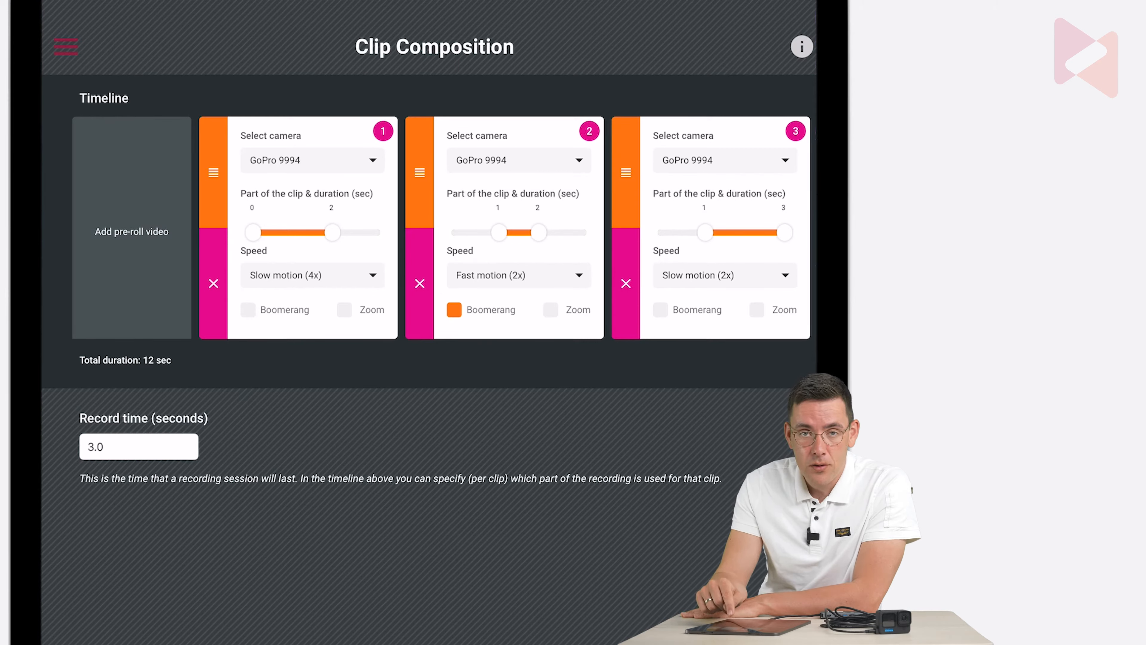
left_click(518, 275)
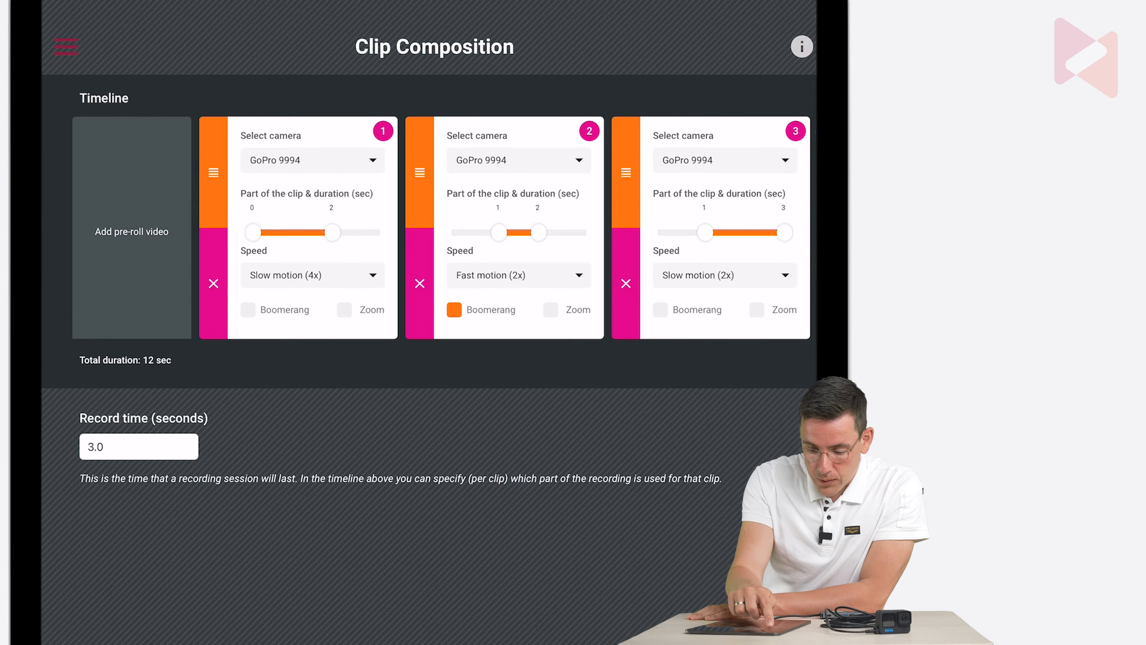
Step: Remove the Bounce effect in Video Effects, leaving four active effects
left_click(66, 47)
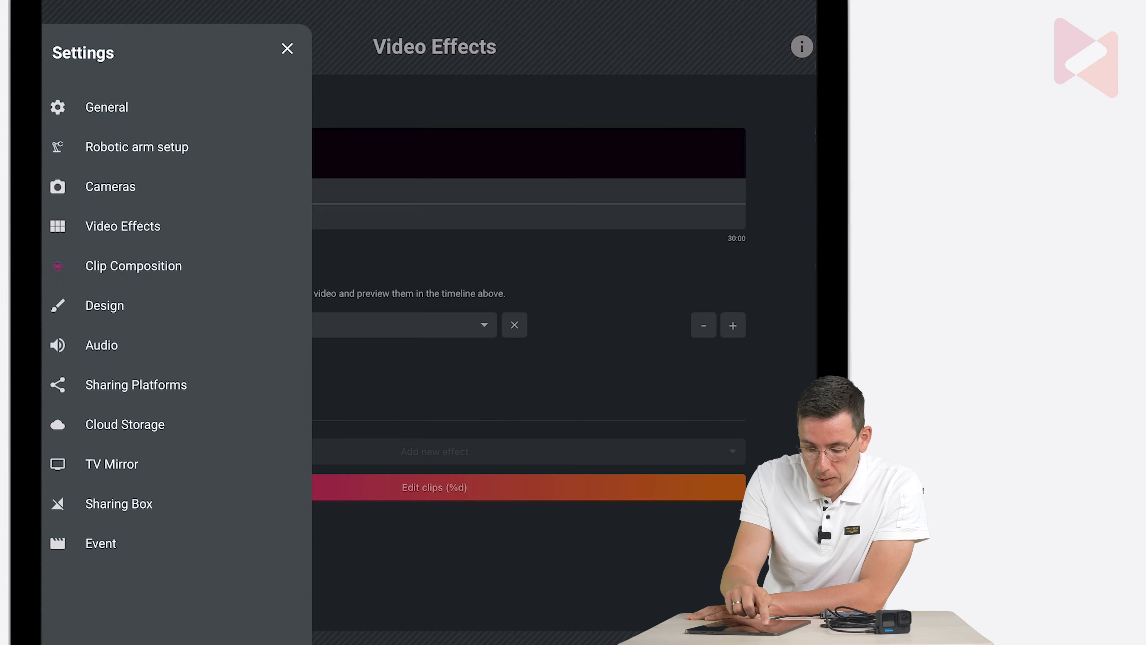
left_click(286, 48)
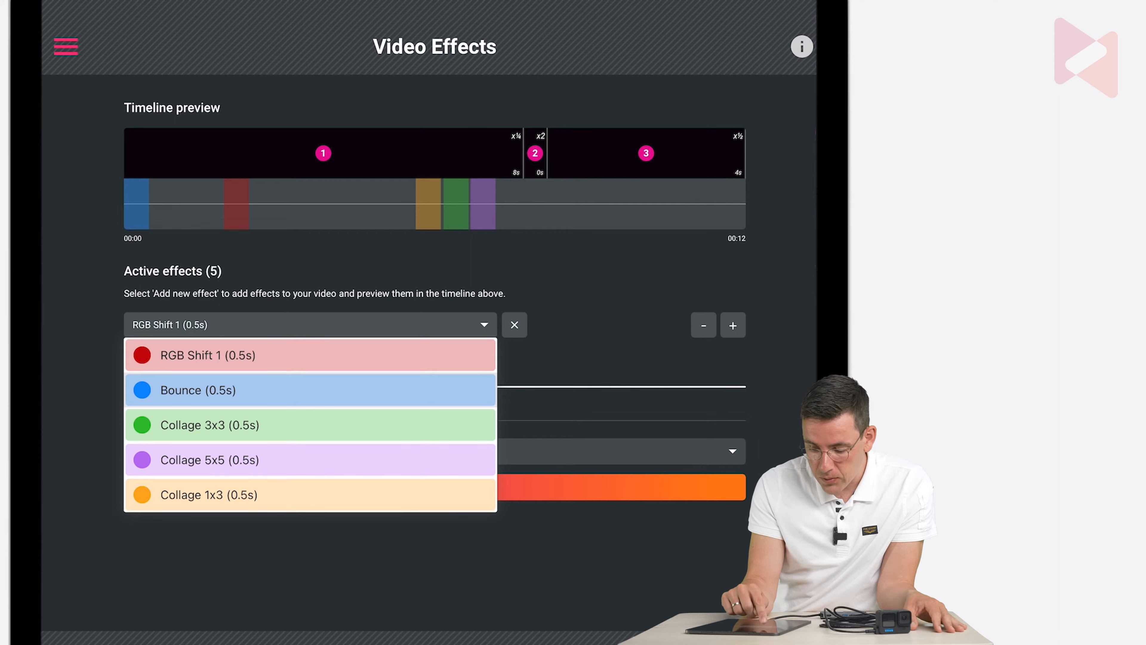
left_click(197, 390)
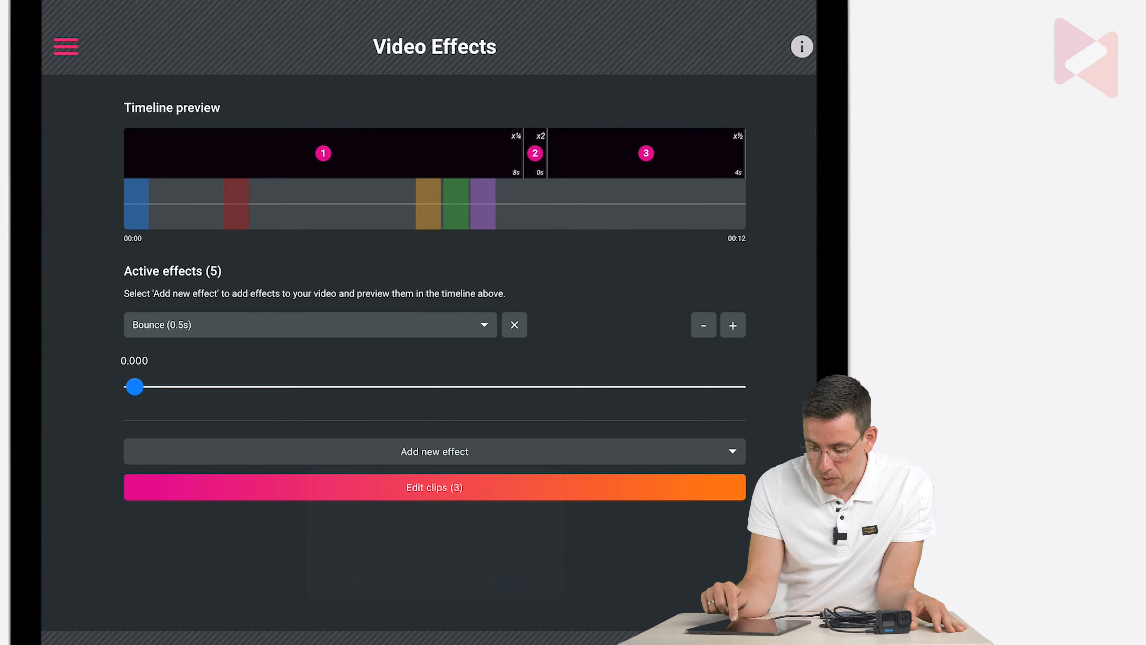
left_click(514, 325)
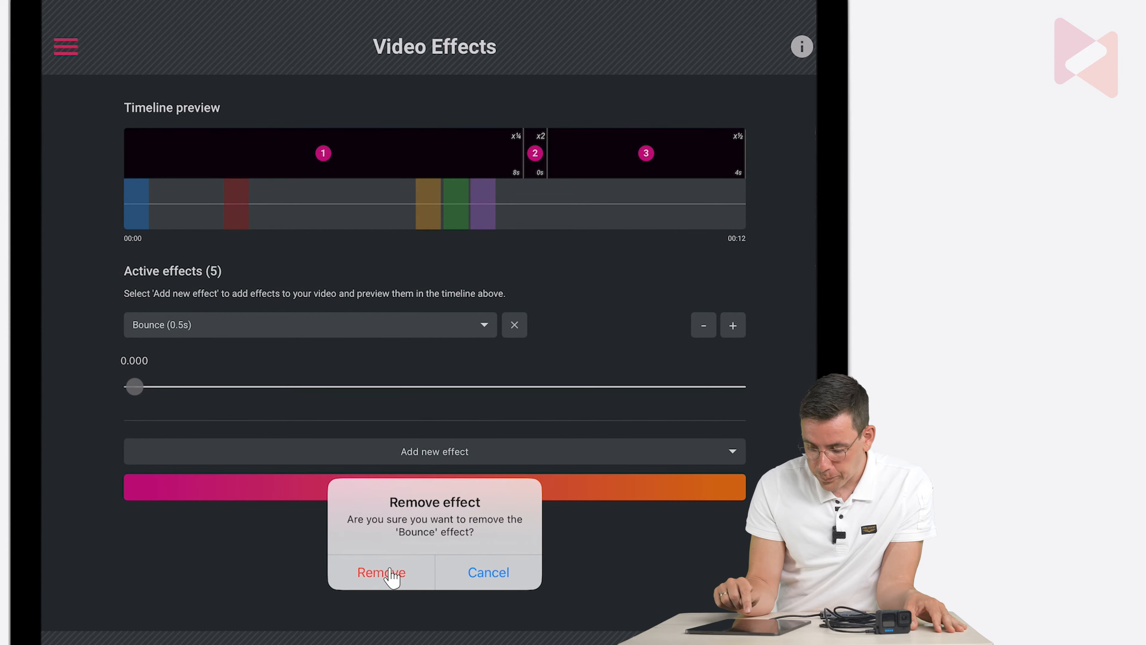
left_click(380, 572)
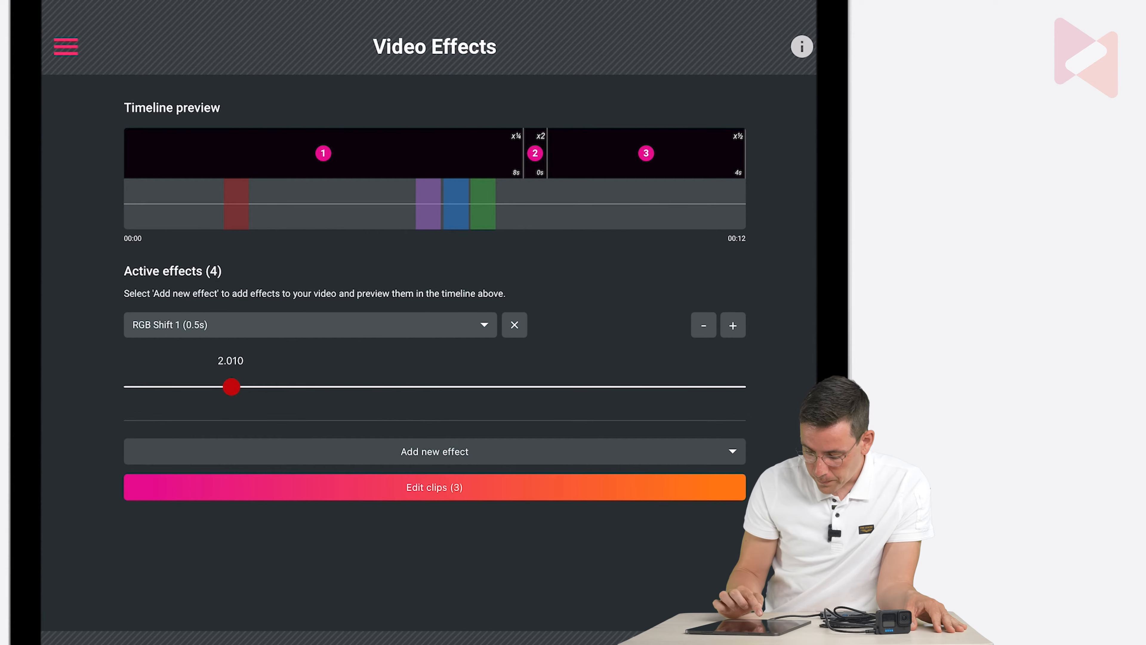
Step: Add a Ghosting (0.5s) effect from the picker, making five active effects
left_click(434, 451)
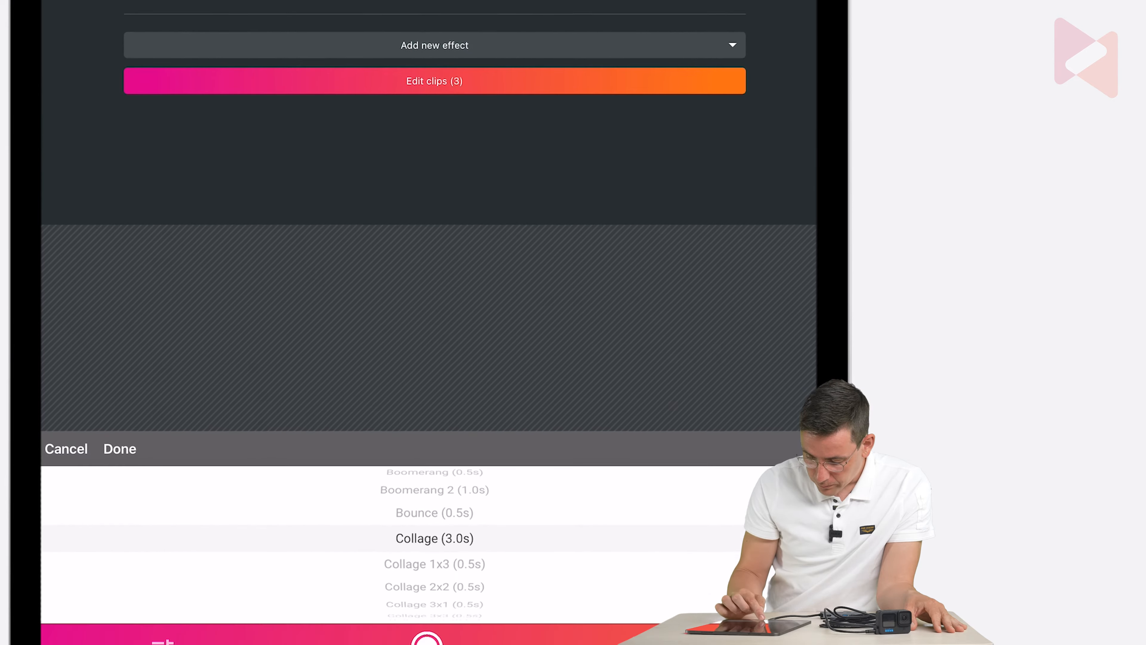
scroll("down", 3)
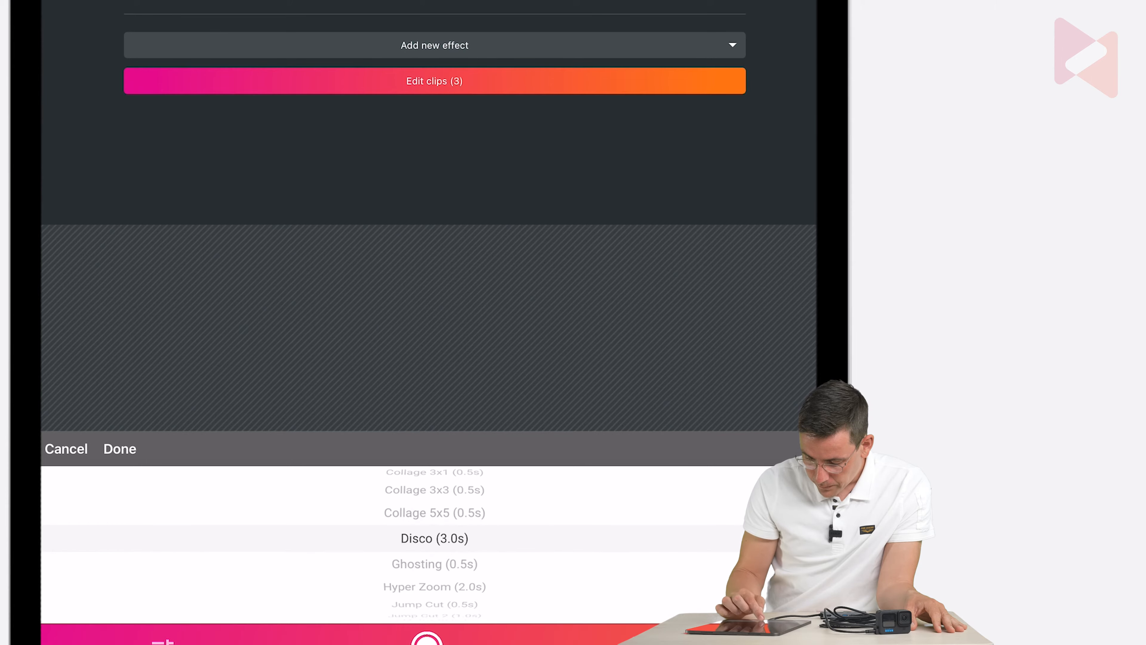
scroll("down", 3)
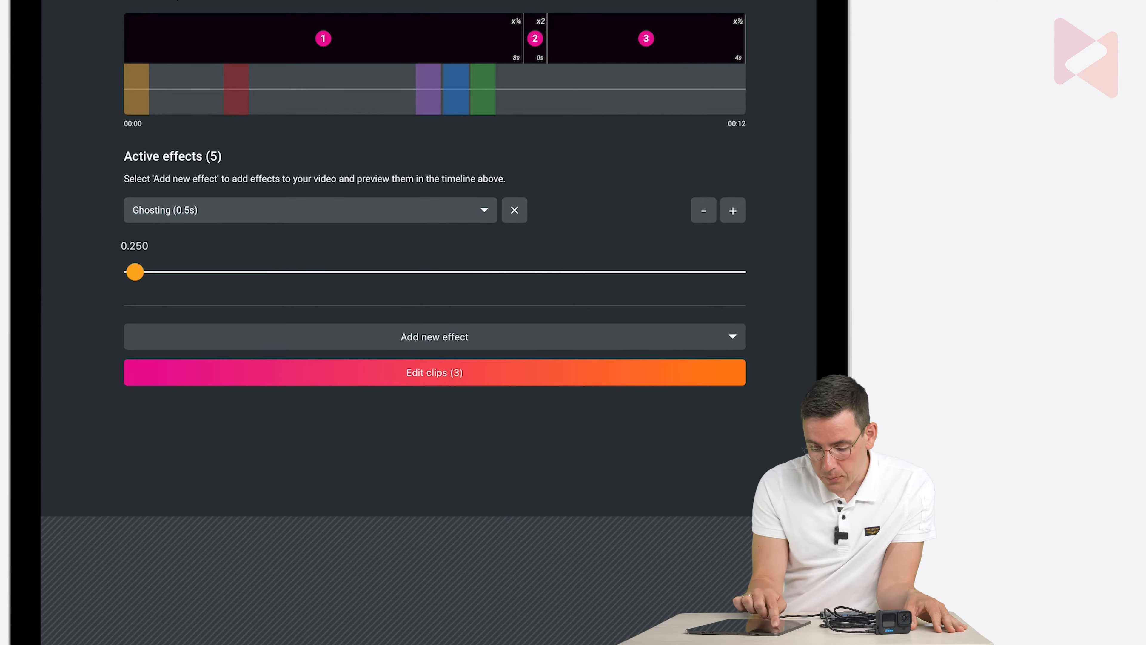
Step: Slide the Ghosting effect's position back to 0.000 at the timeline start
left_click_drag(134, 271, 195, 271)
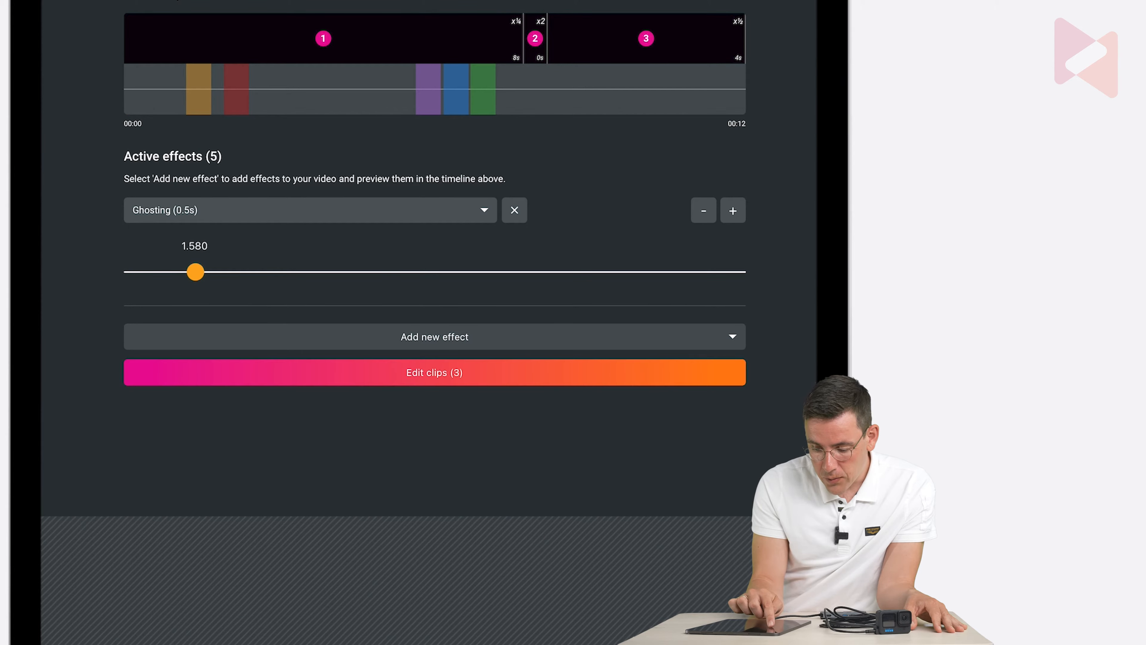
left_click_drag(195, 271, 169, 271)
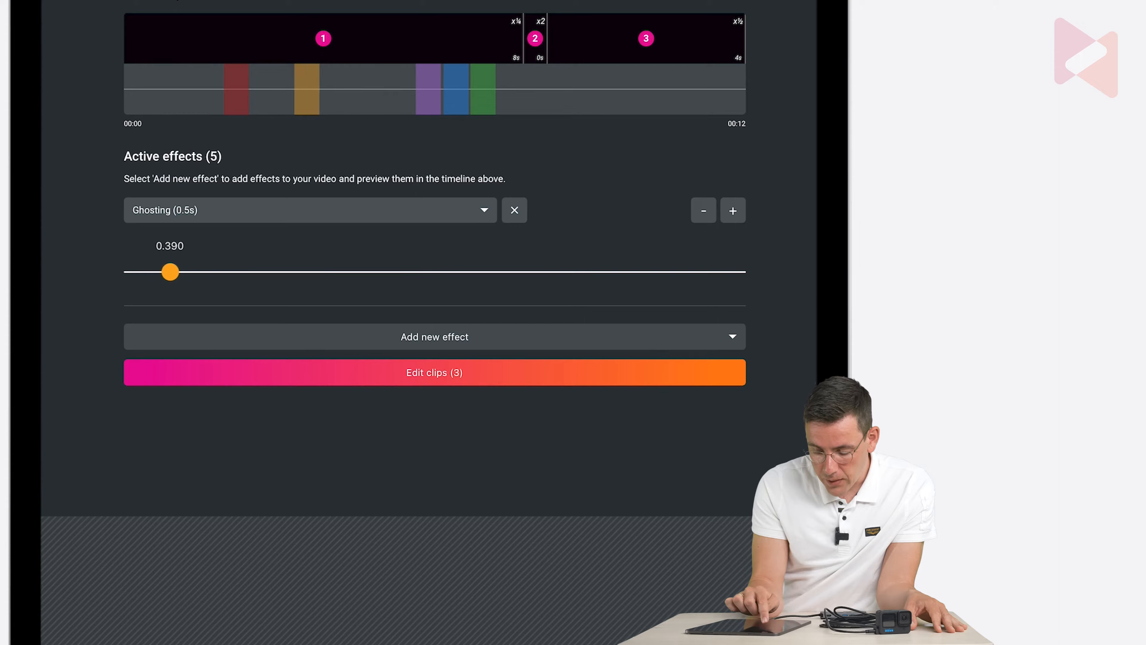
left_click_drag(169, 271, 130, 271)
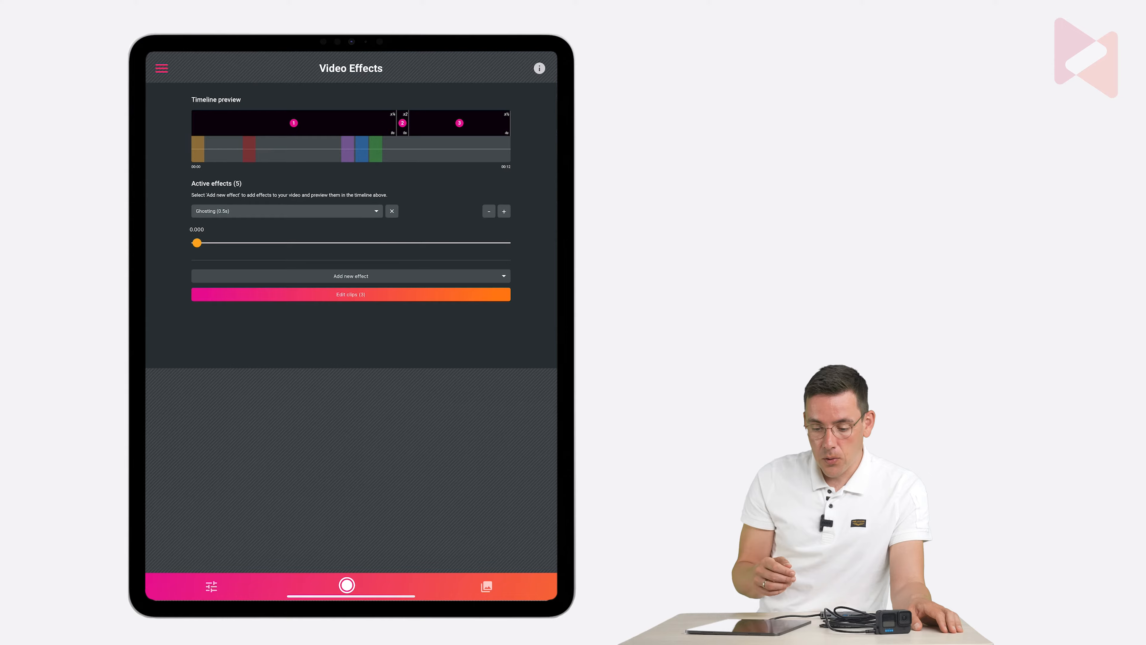
Step: Switch the Design layout size to Landscape long 1920 x 1080
left_click(161, 68)
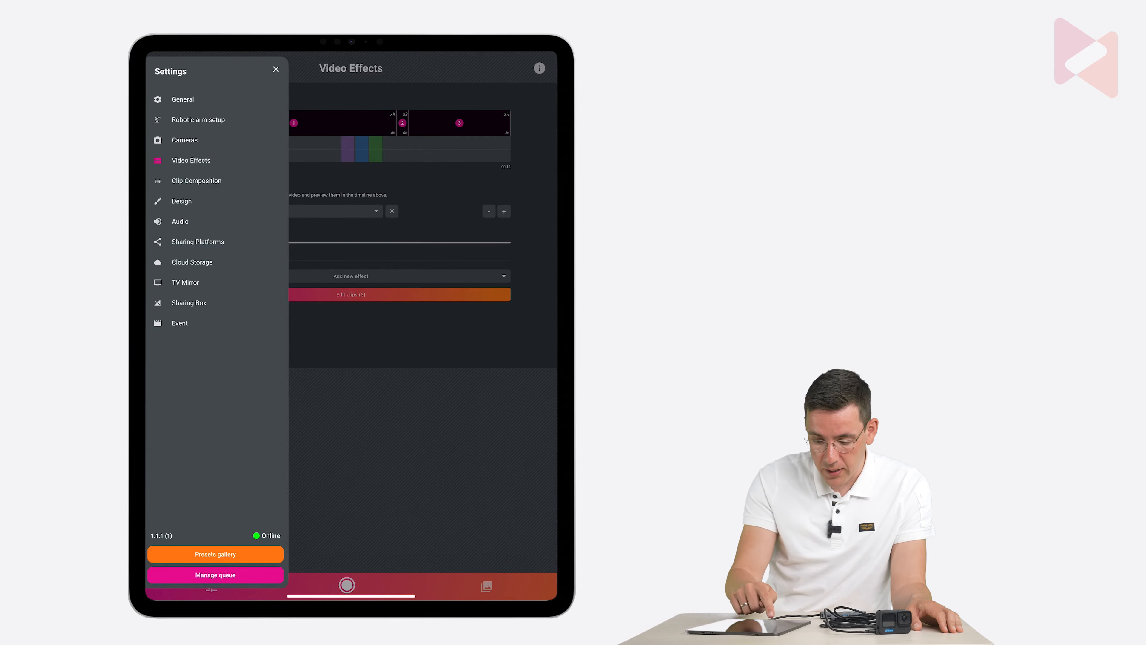
left_click(180, 201)
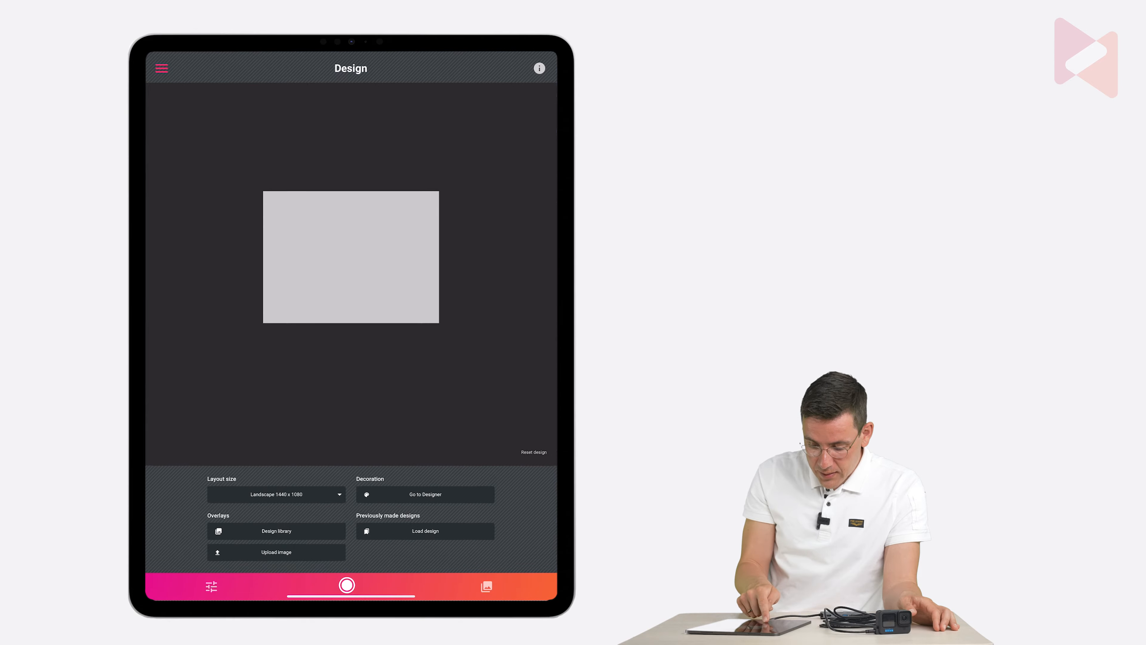
left_click(276, 494)
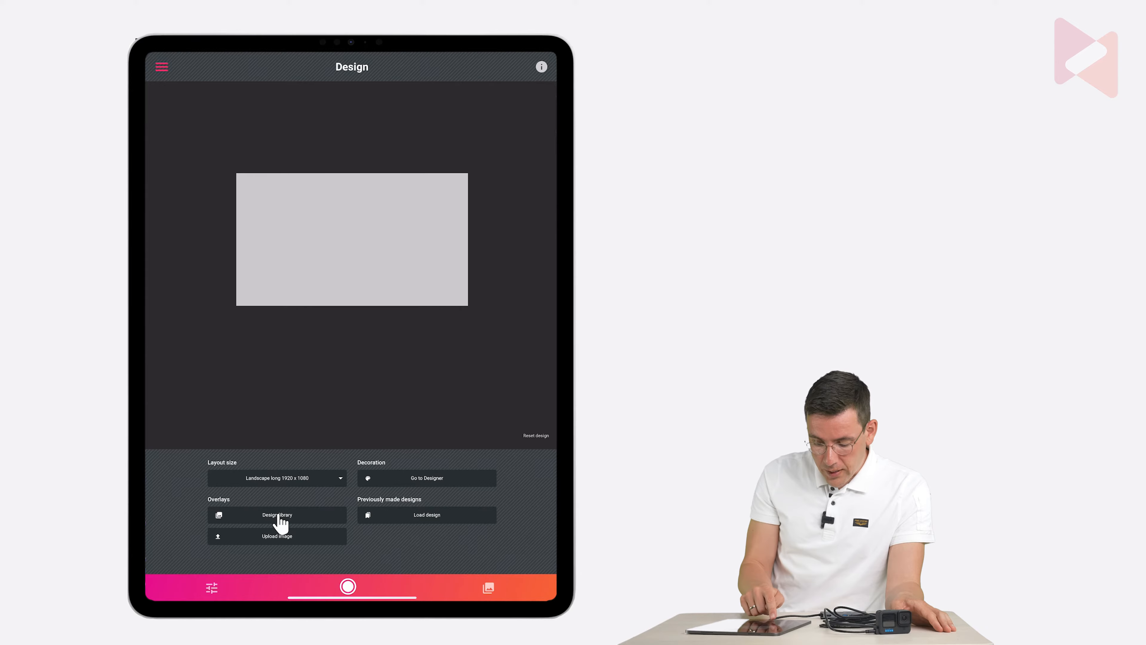
left_click(276, 514)
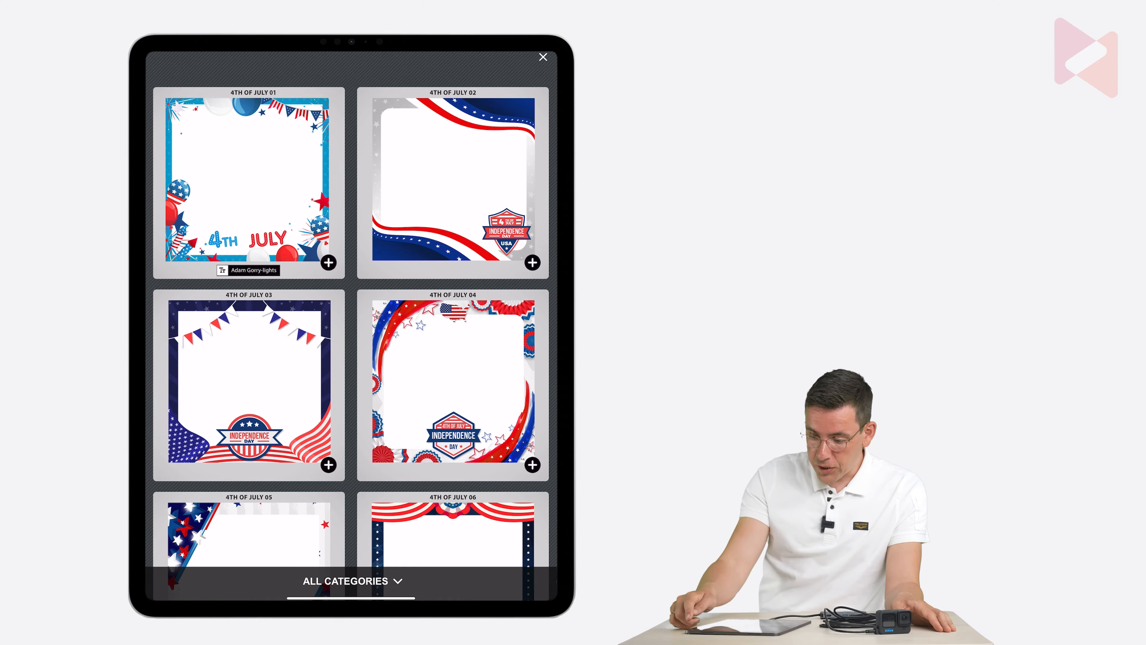
left_click(543, 57)
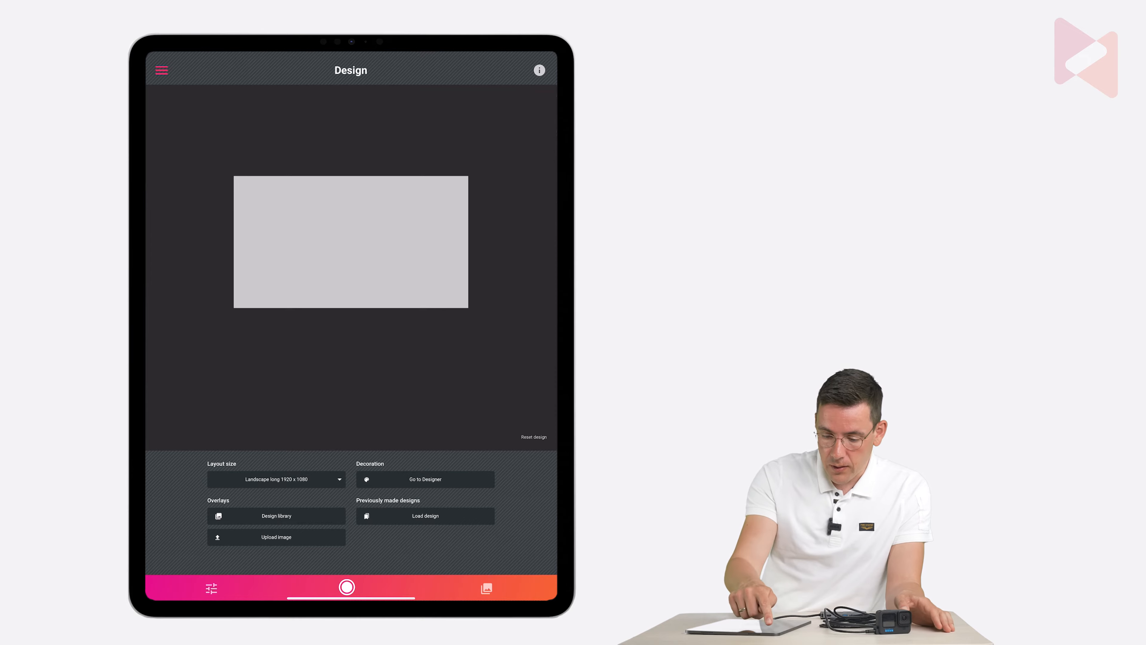
Step: Enable audio file choice in Audio settings and pick 1.mp3 from the wheel
left_click(161, 70)
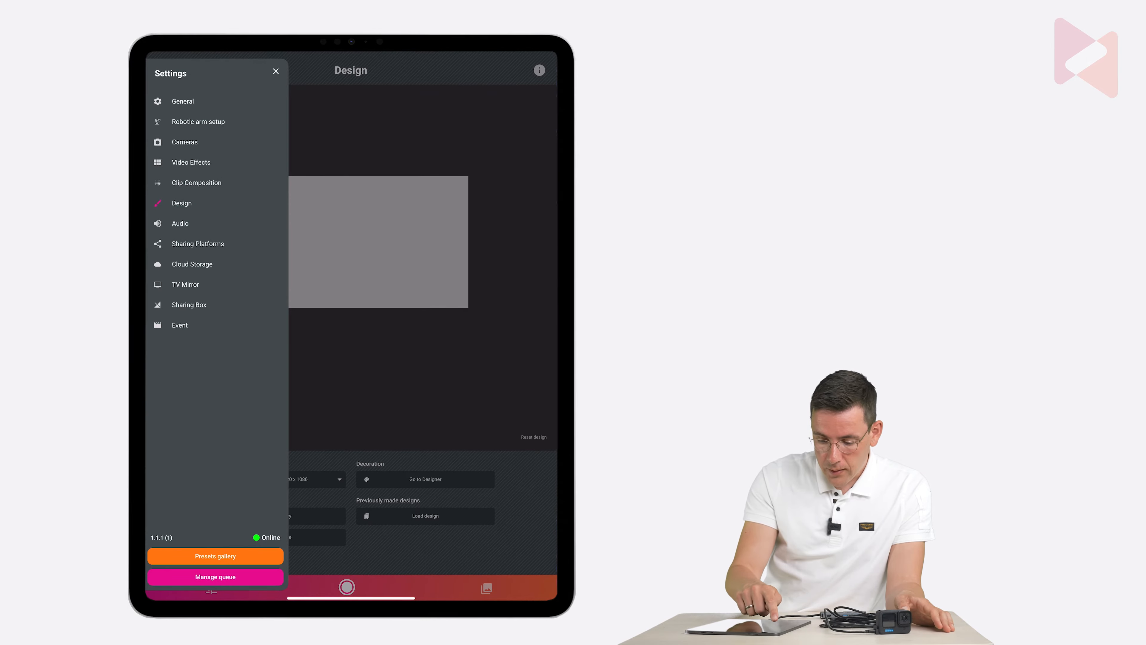
left_click(180, 222)
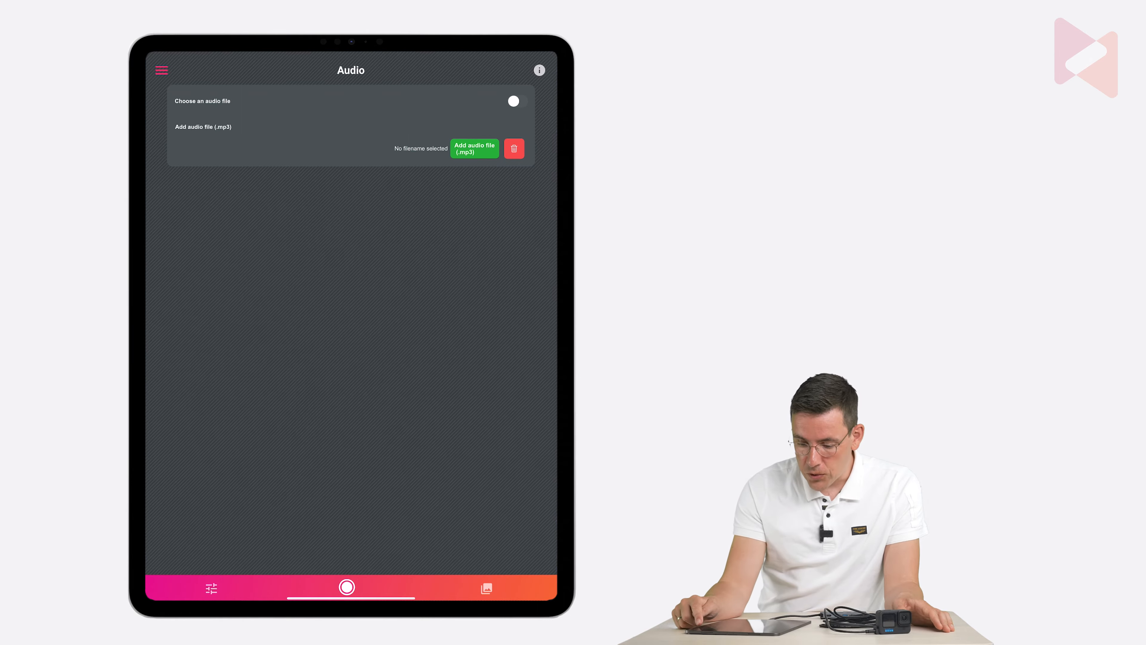
left_click(514, 101)
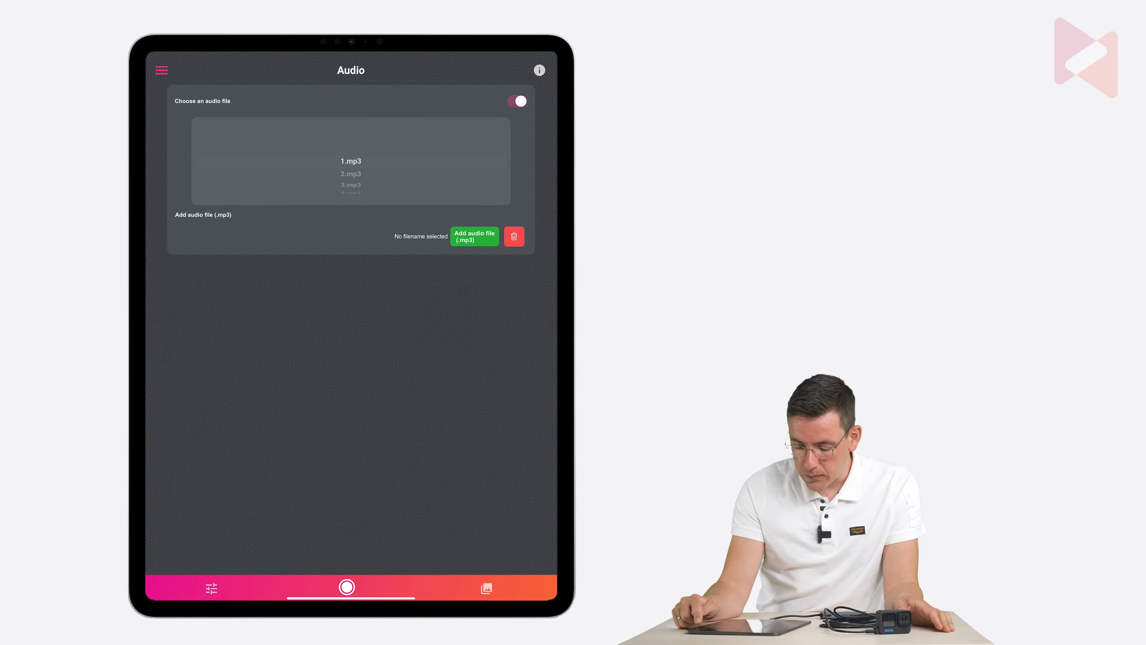
left_click(517, 101)
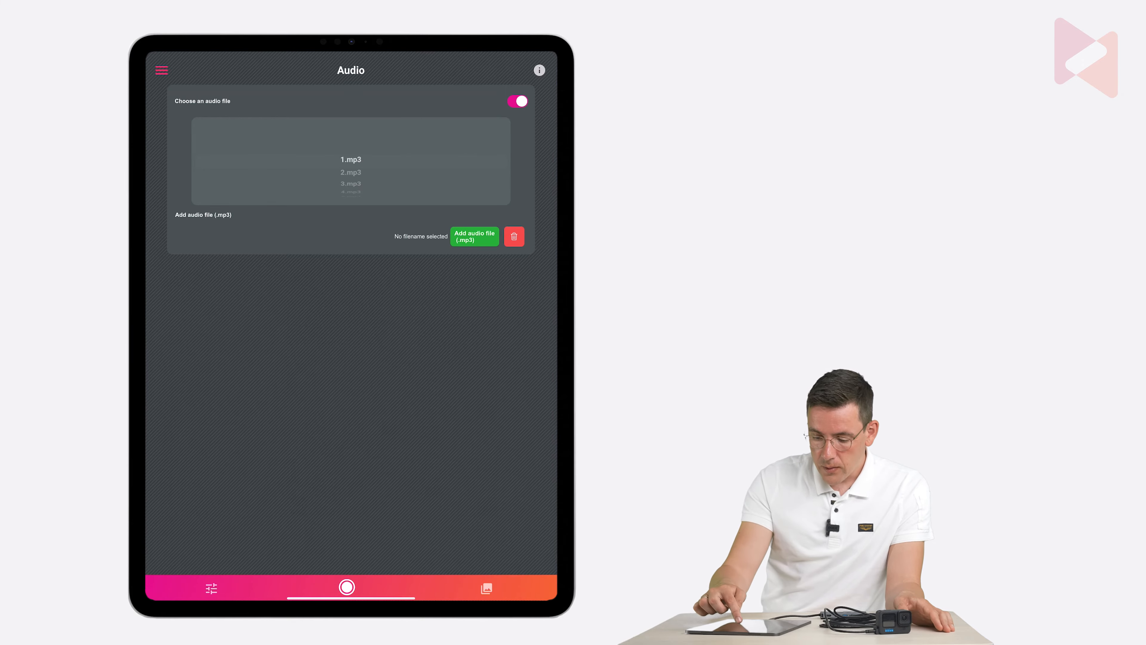
scroll("down", 3)
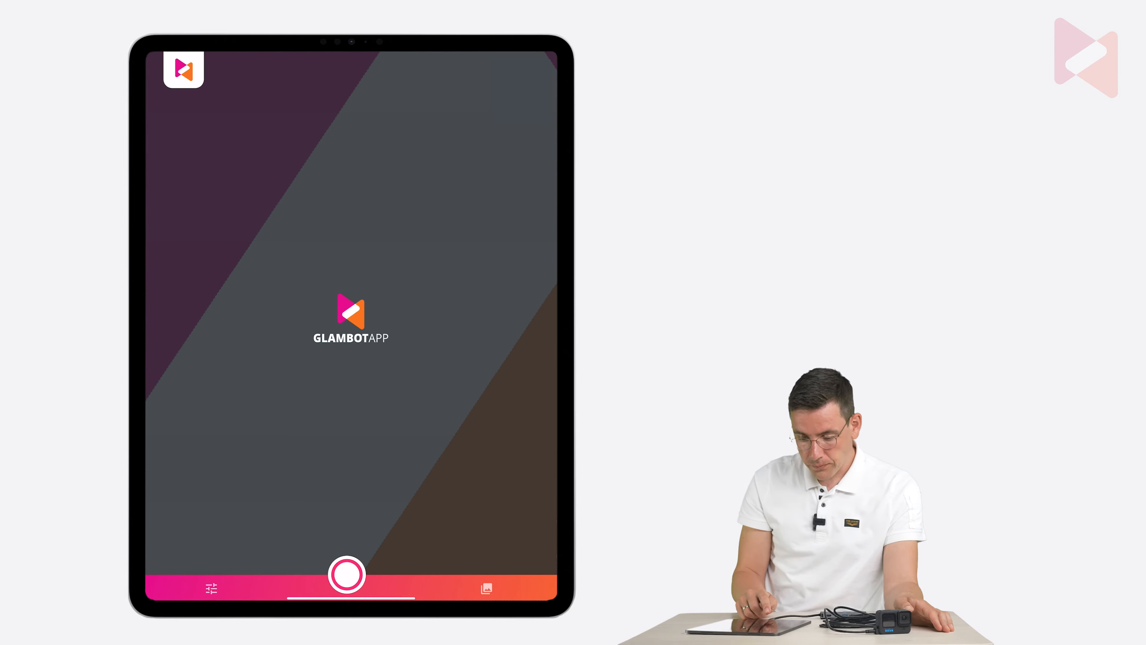
Step: Record a test video with the robotic arm and play back the finished clip
left_click(348, 574)
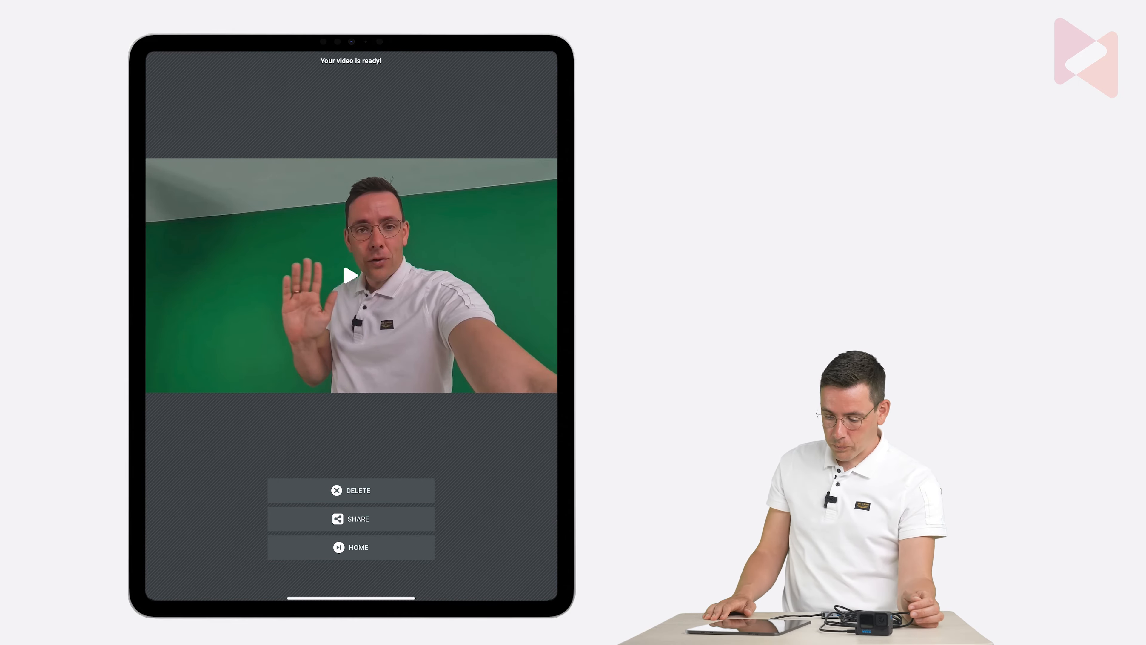
left_click(351, 276)
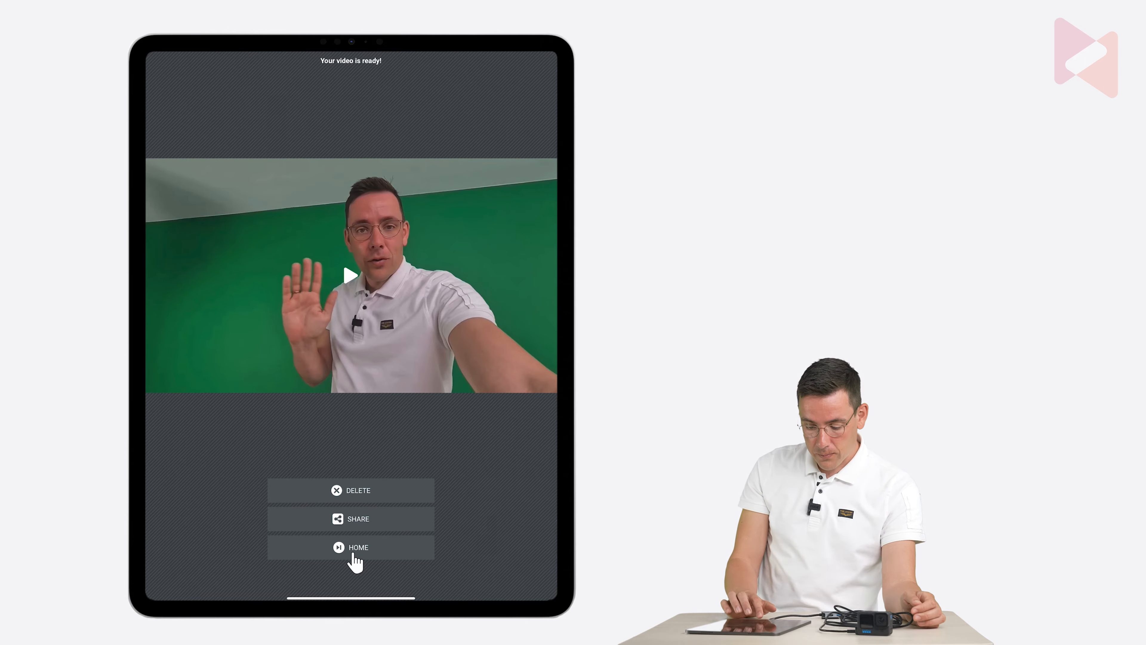
Step: Preview the new clip's QR-code share page in the Gallery, then return to the capture screen
left_click(358, 547)
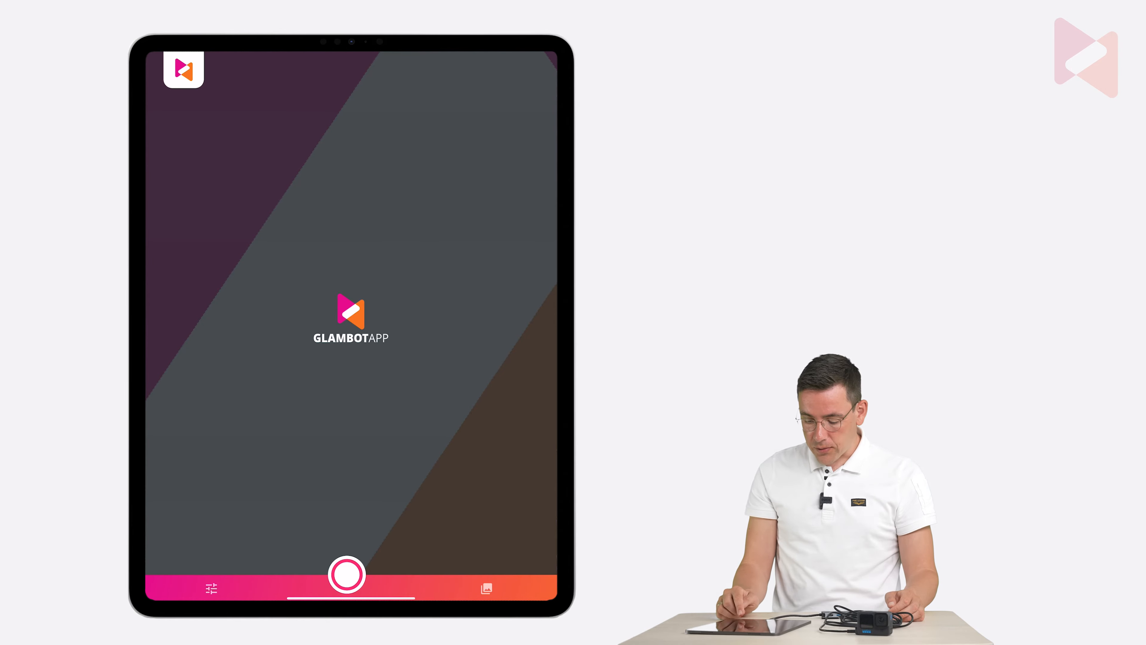
left_click(486, 589)
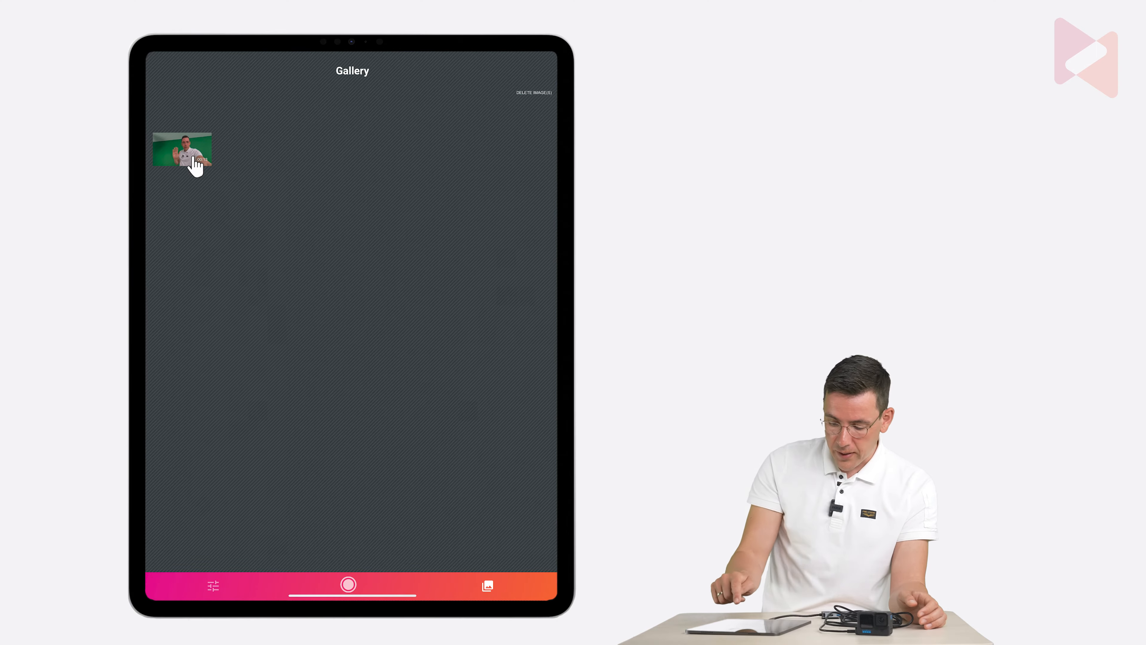
left_click(182, 151)
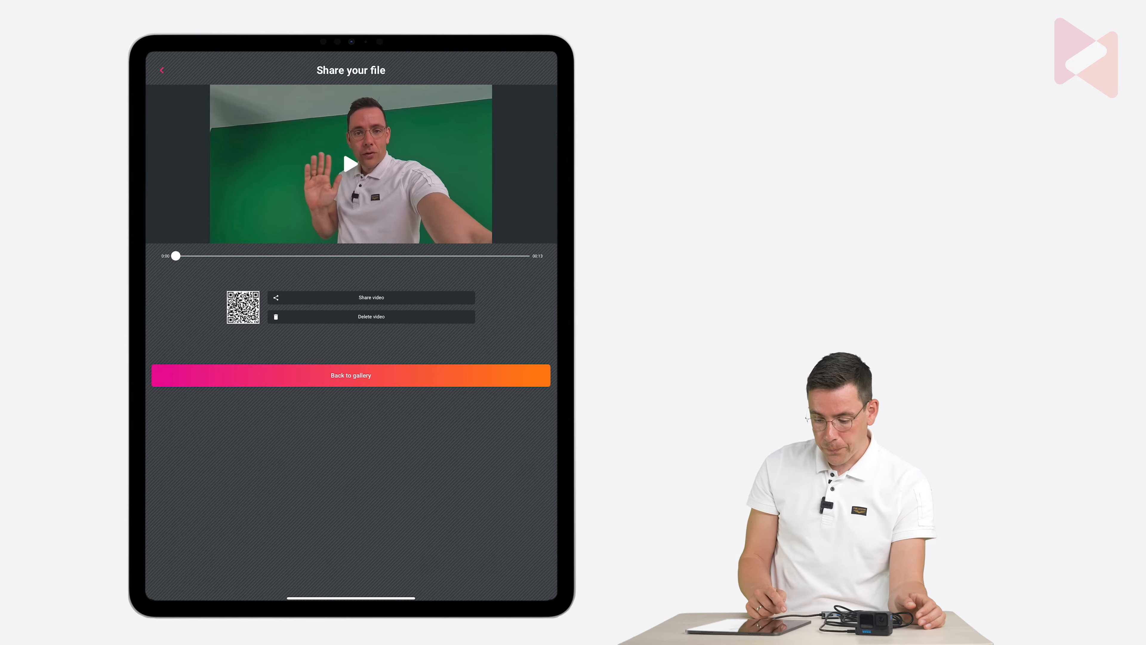
left_click(162, 71)
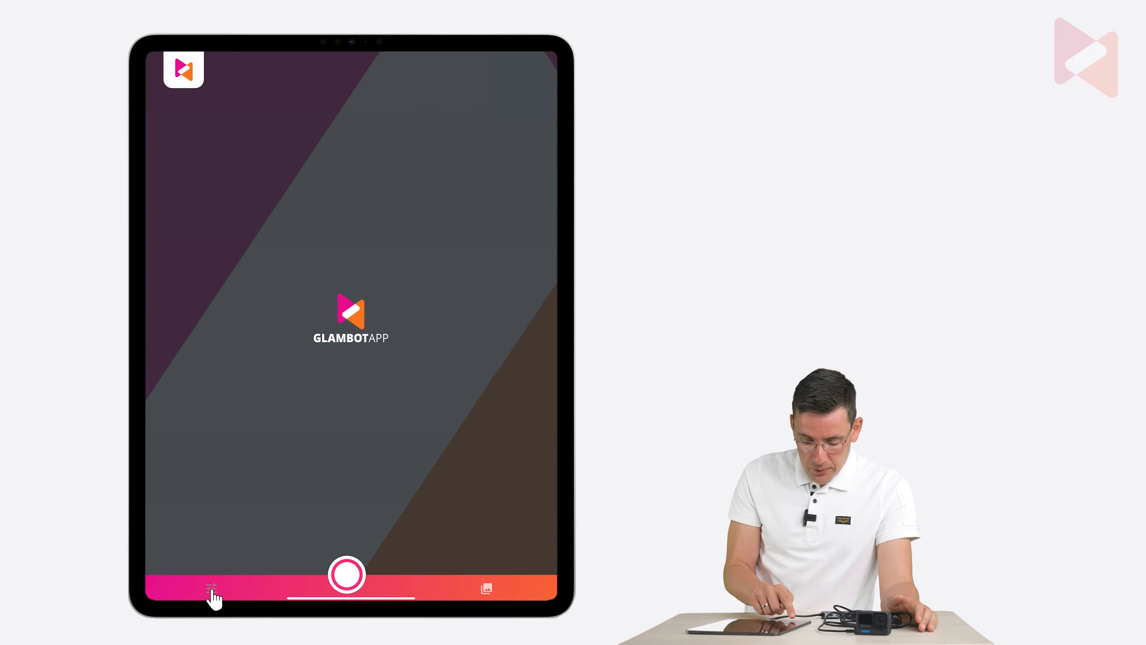
Step: Save the current settings as an Event preset named 'birthday Martin'
left_click(212, 588)
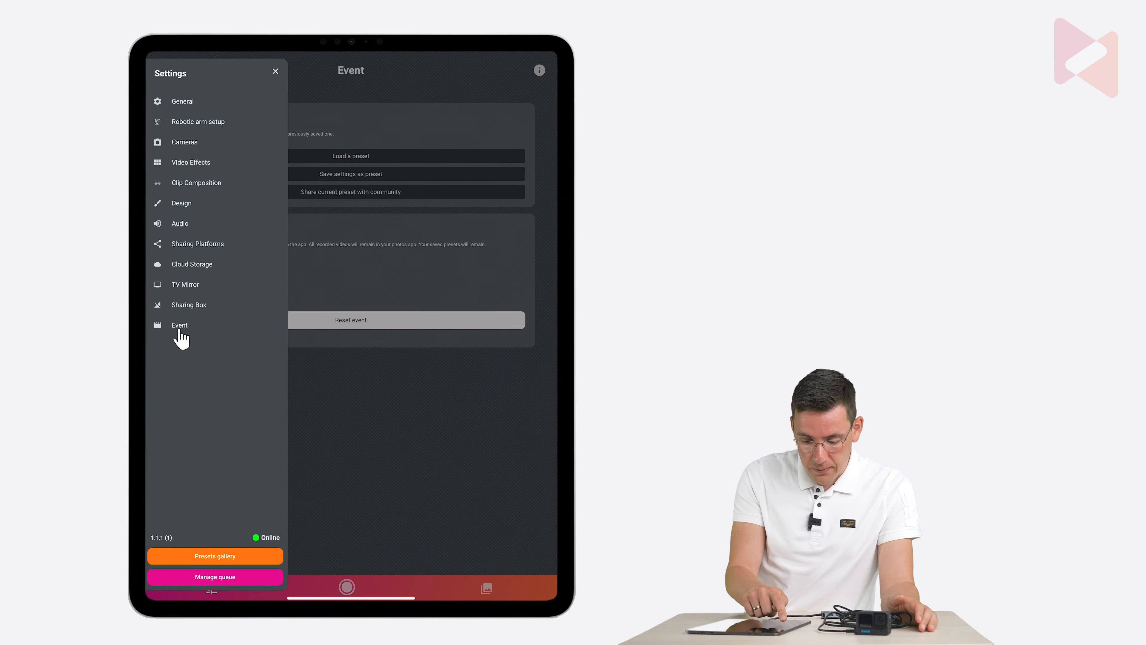
left_click(275, 71)
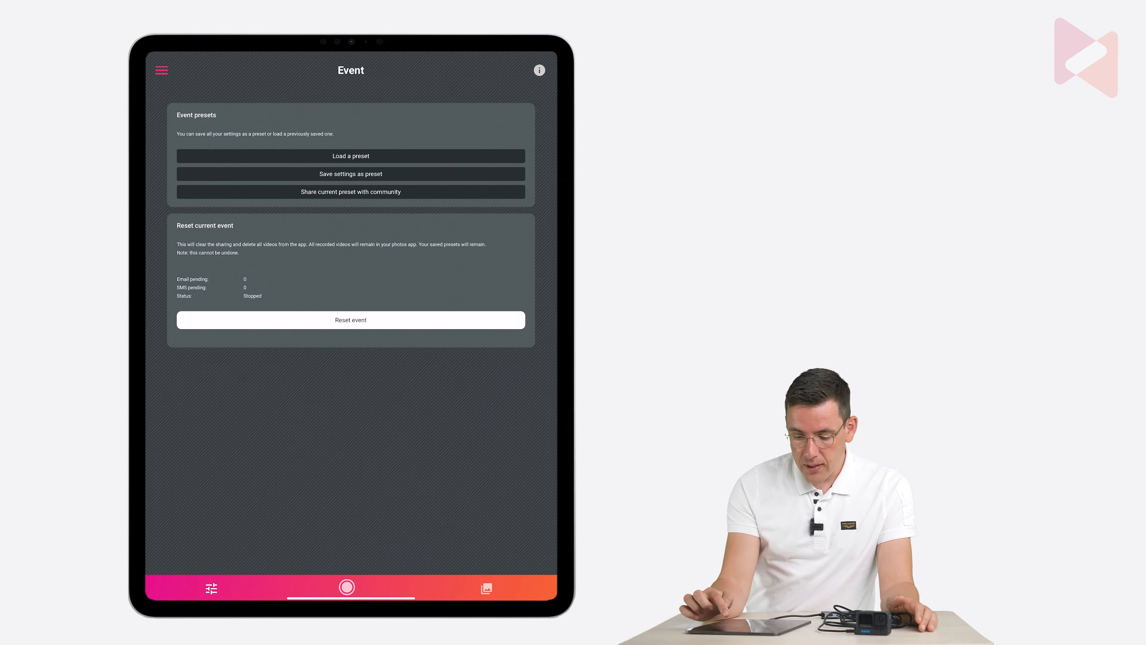
mouse_move(356, 179)
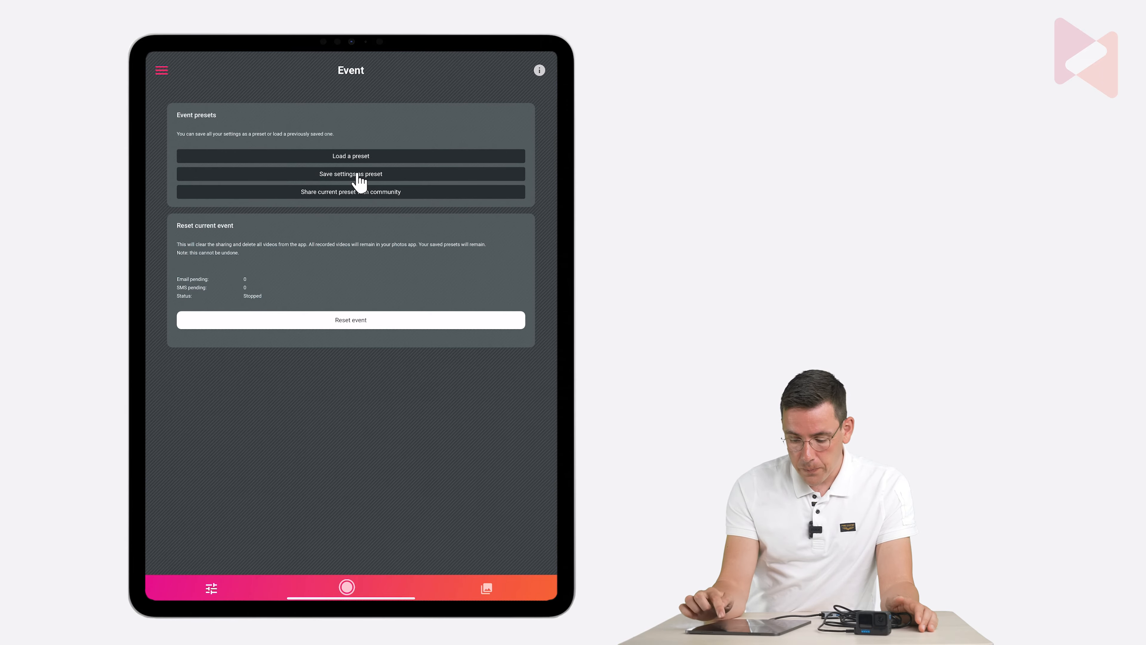
left_click(350, 173)
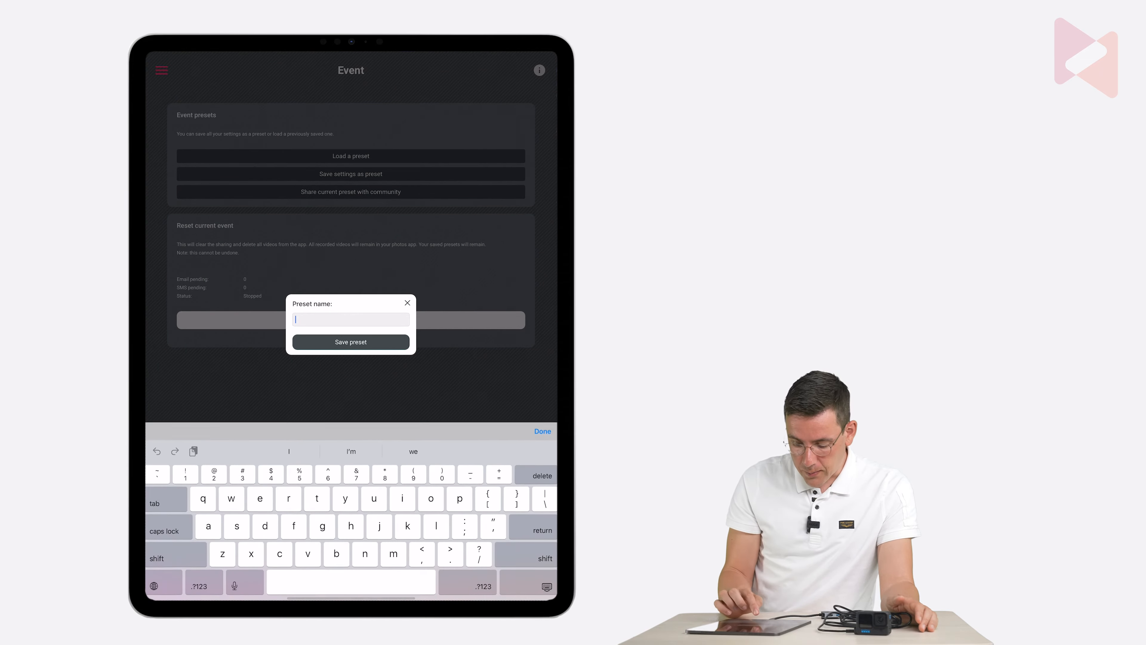
type("birthday m")
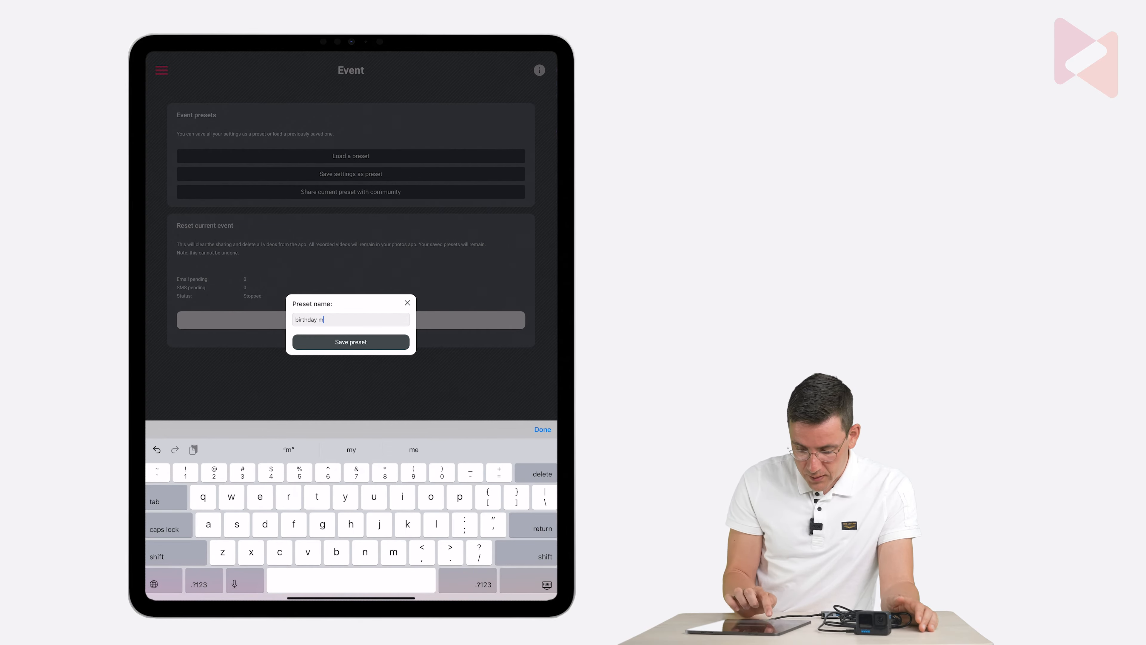
type("artin")
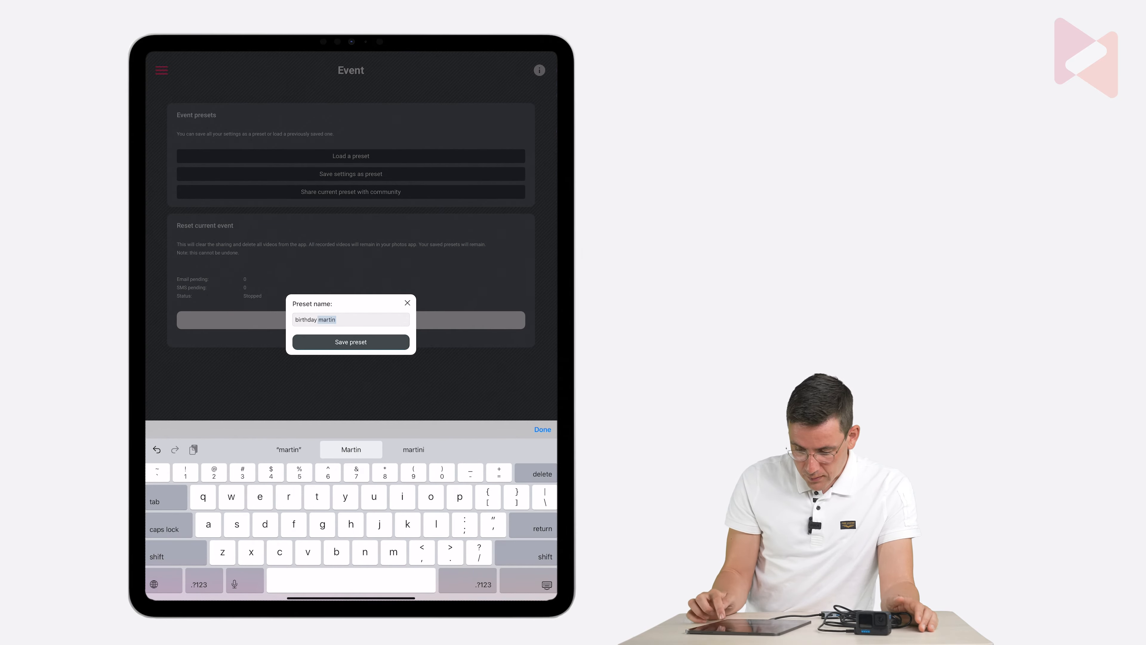
left_click(350, 341)
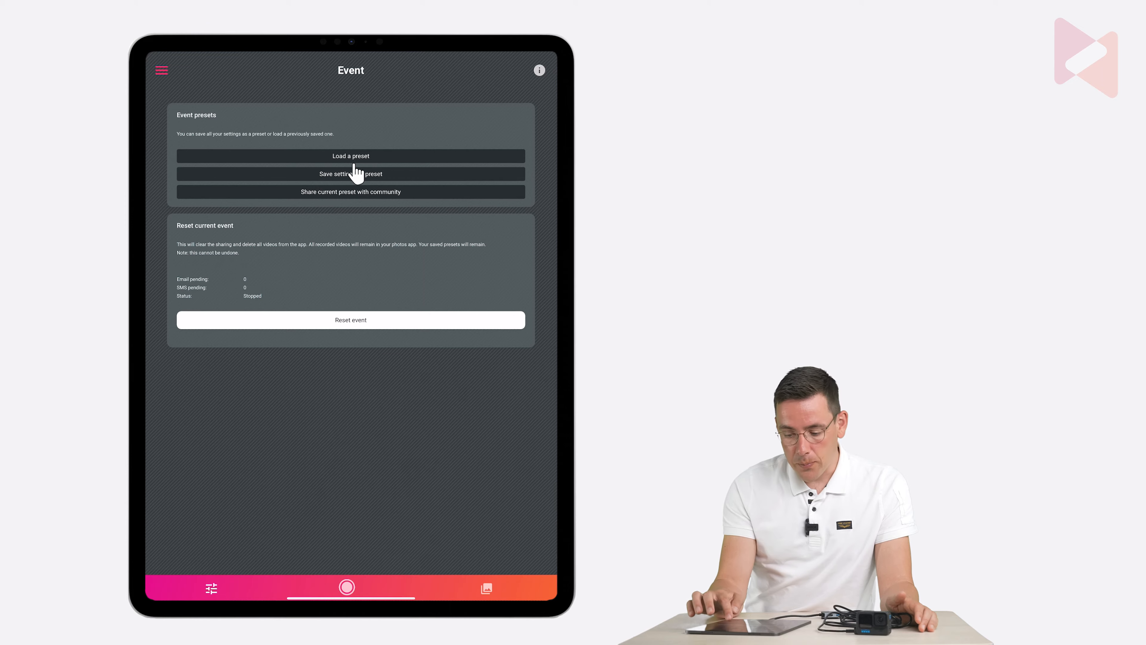
Step: Check that 'birthday Martin' is listed under Load a preset, then close the list
left_click(351, 156)
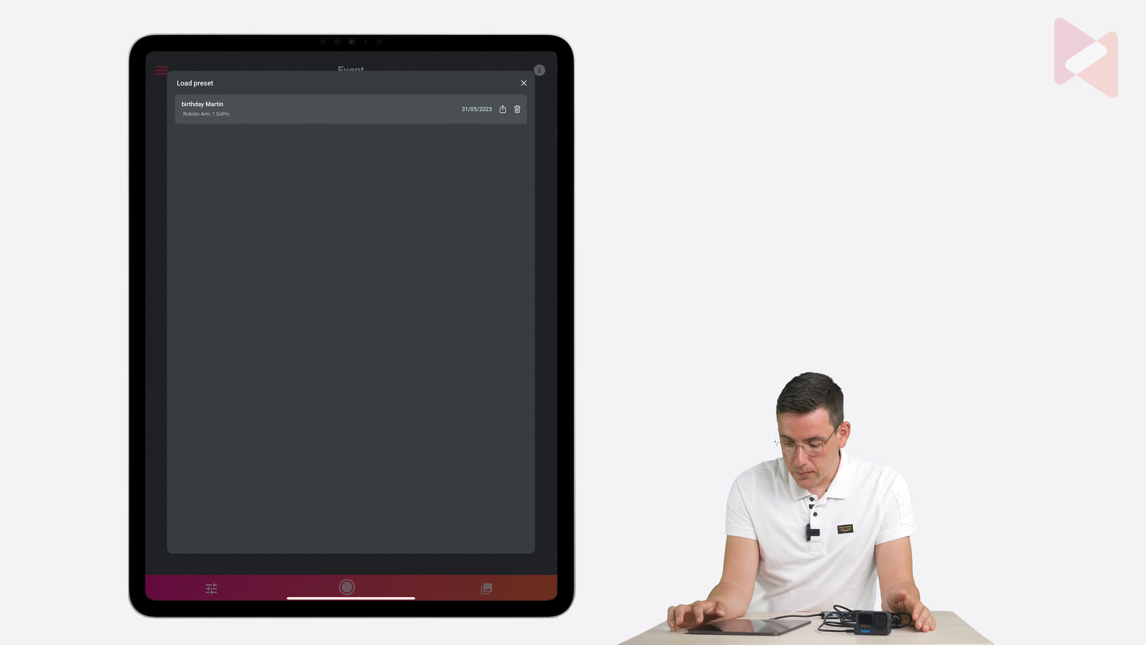
left_click(523, 82)
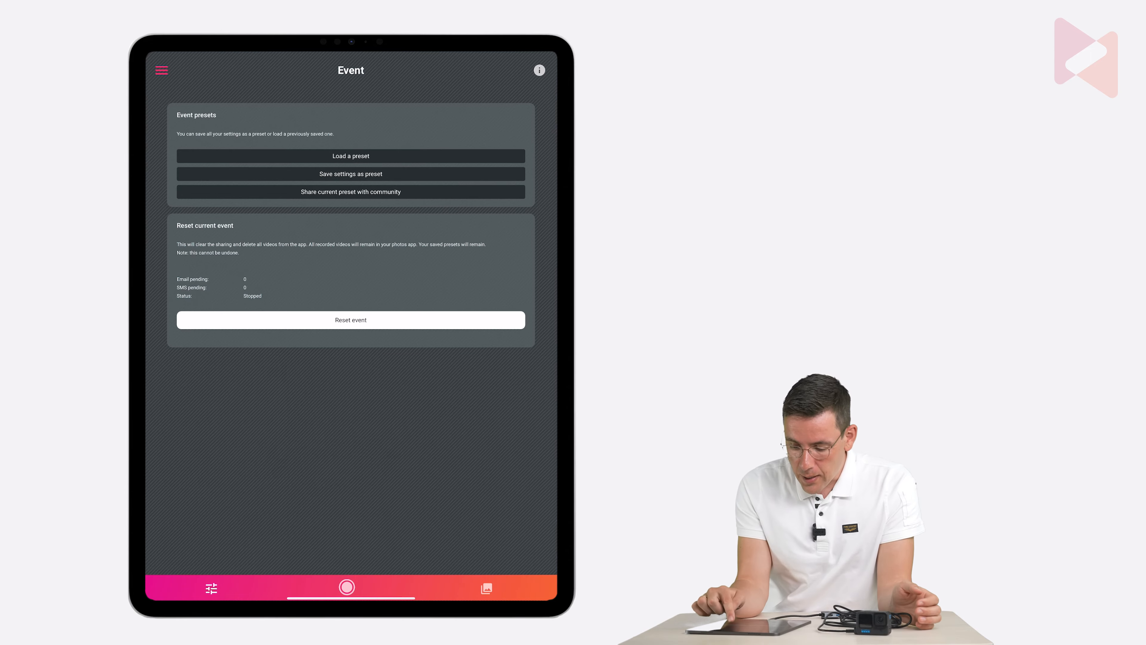
mouse_move(350, 203)
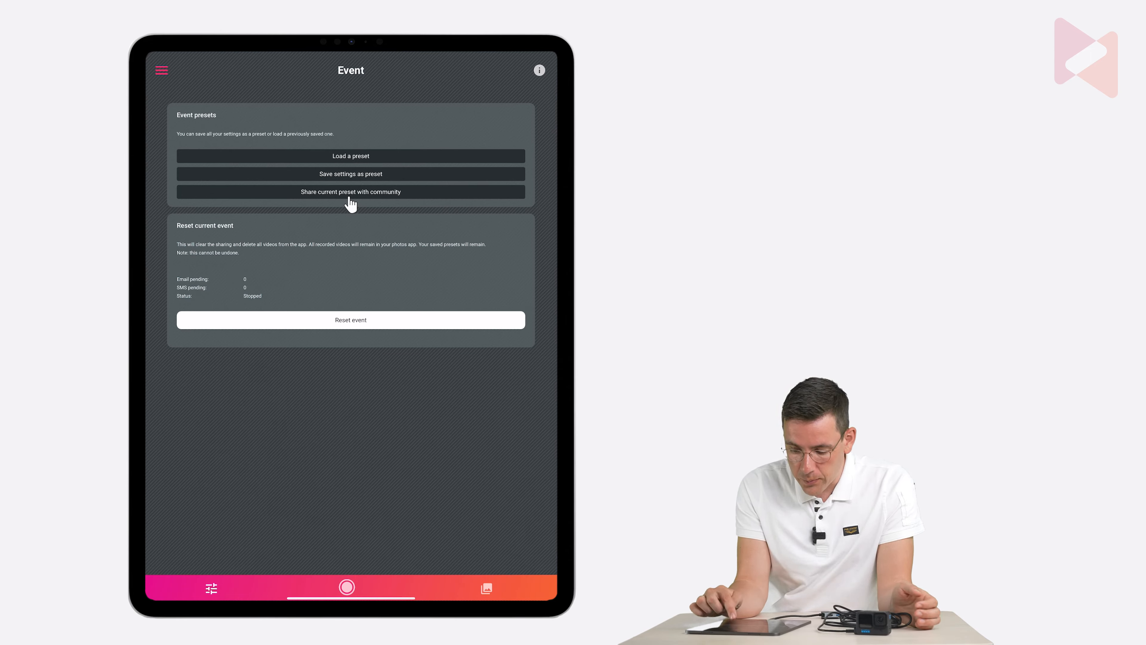
Step: Share the preset with the community as WarpWhirl using the red sequin dress example clip
left_click(350, 191)
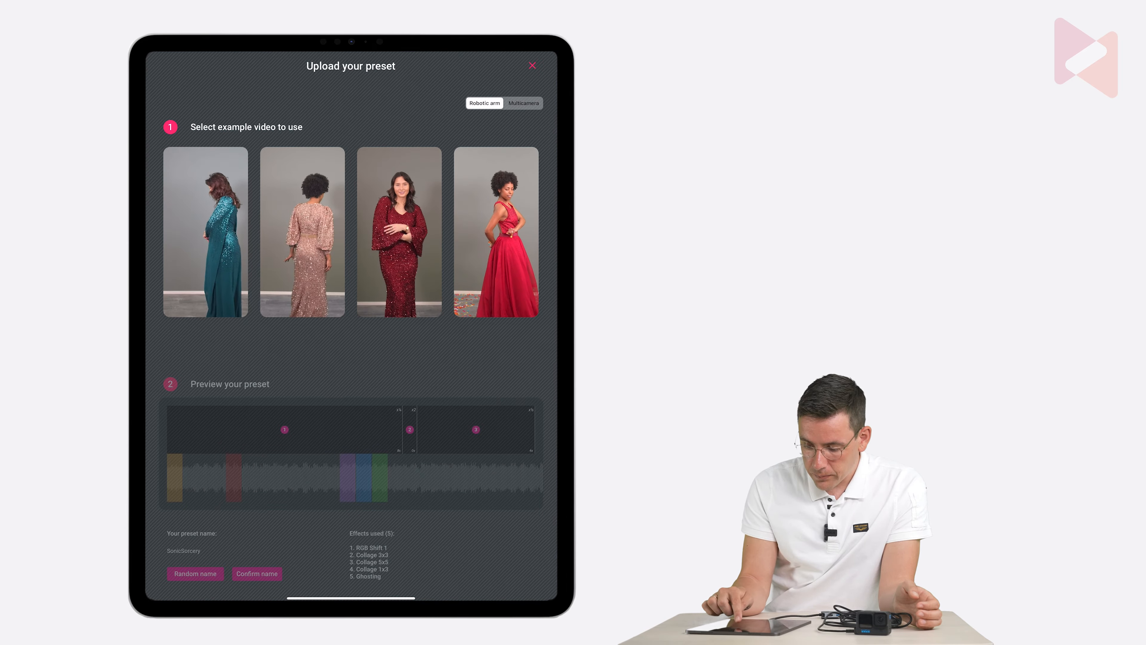
left_click(398, 232)
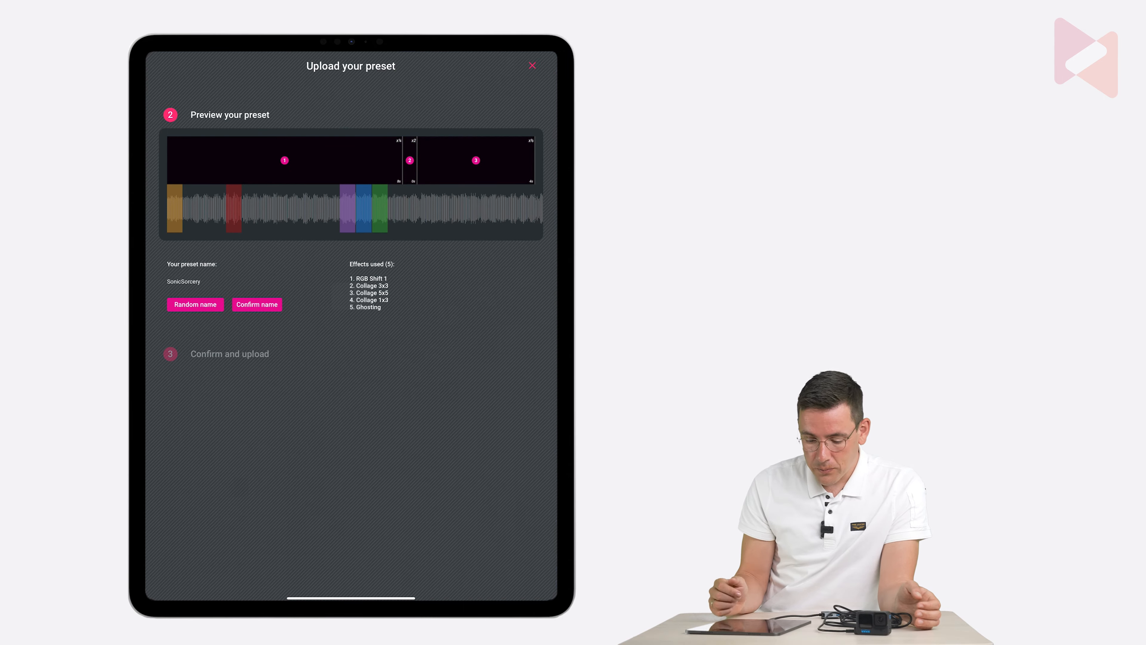
mouse_move(195, 304)
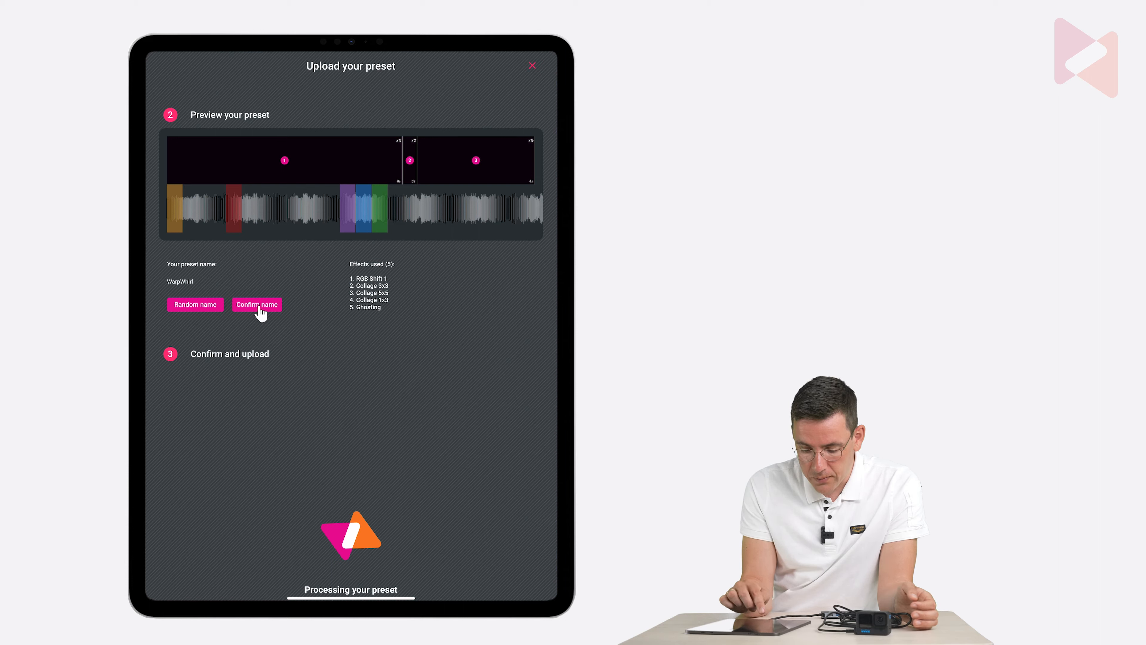
left_click(256, 304)
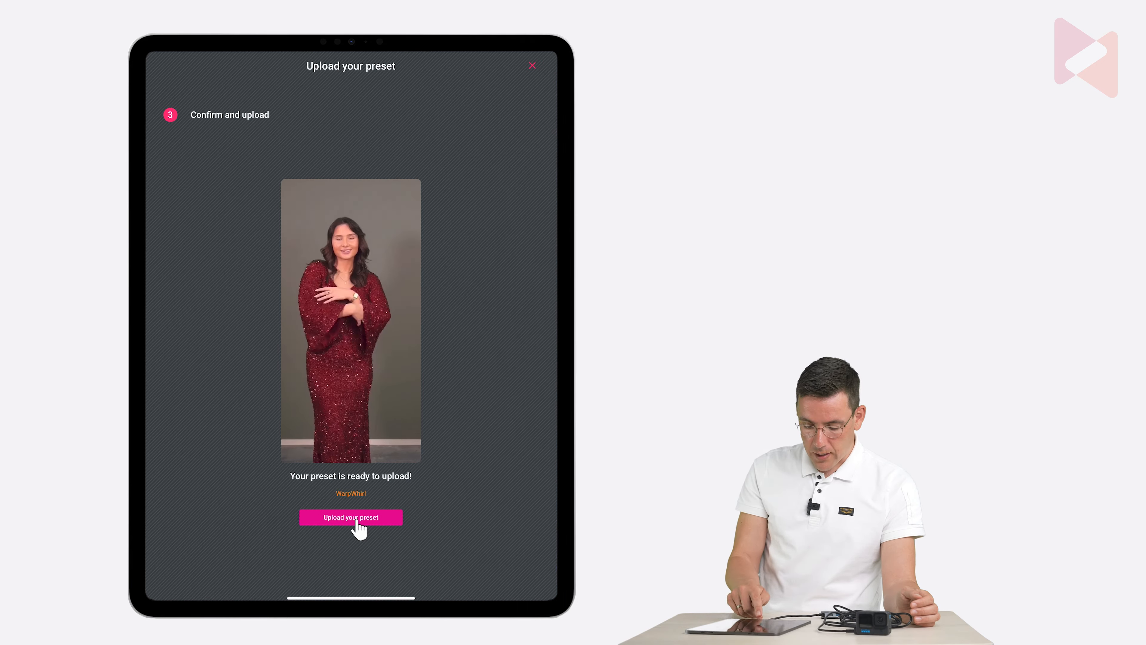
left_click(351, 517)
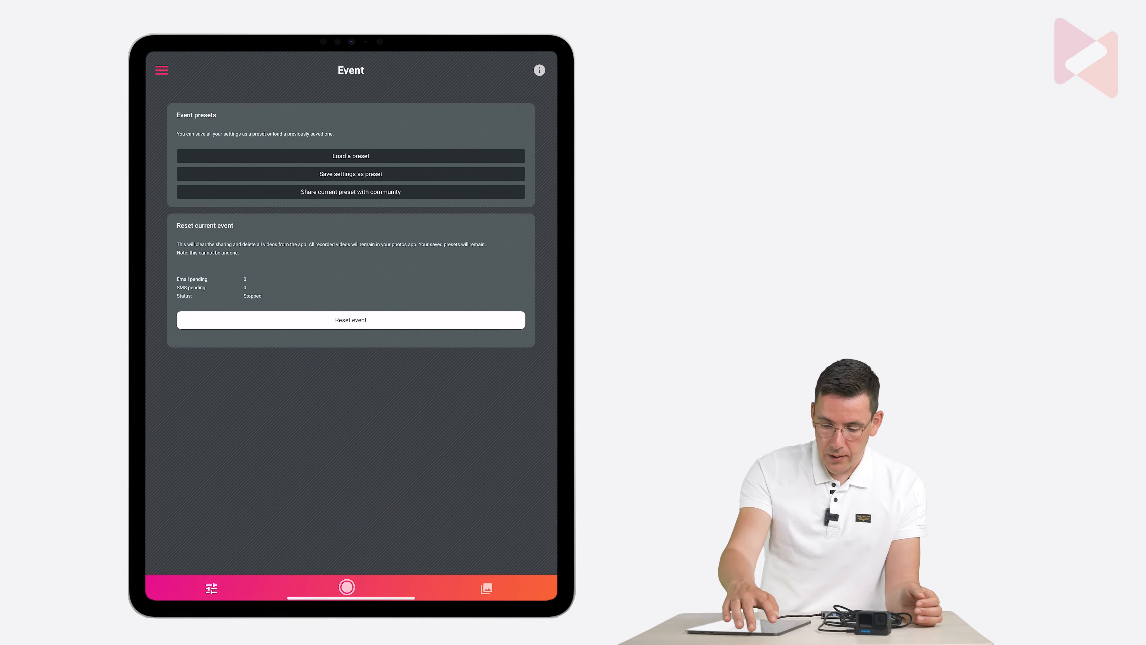
Step: Browse the community Presets gallery listing WarpWhirl and continue to the glambot.app website
left_click(161, 70)
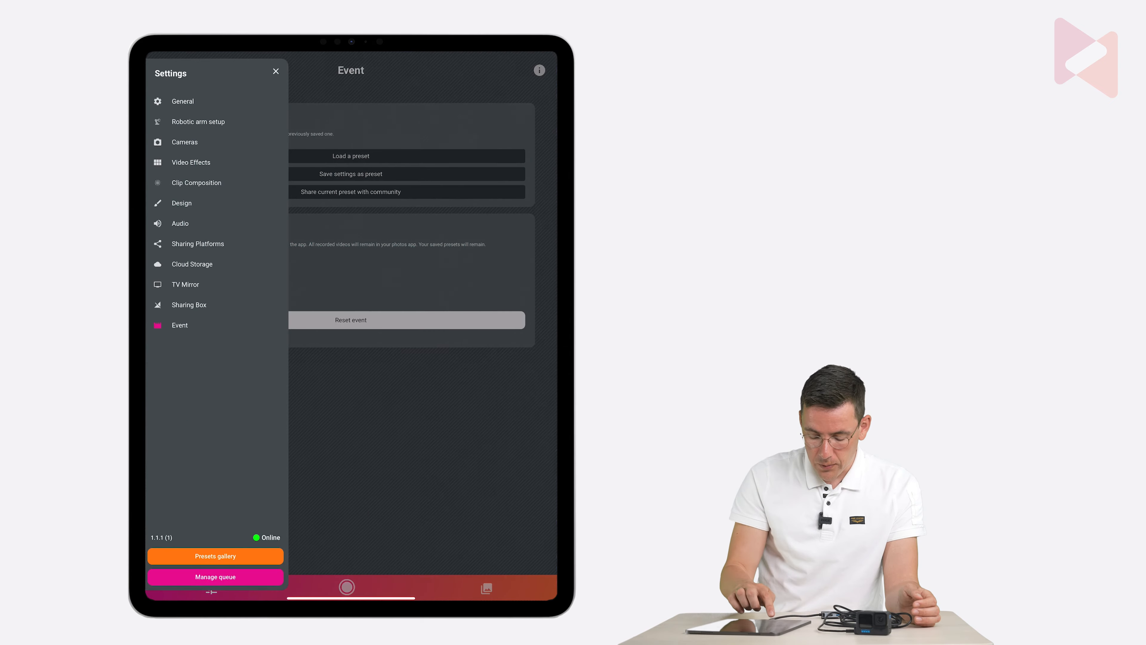
left_click(215, 556)
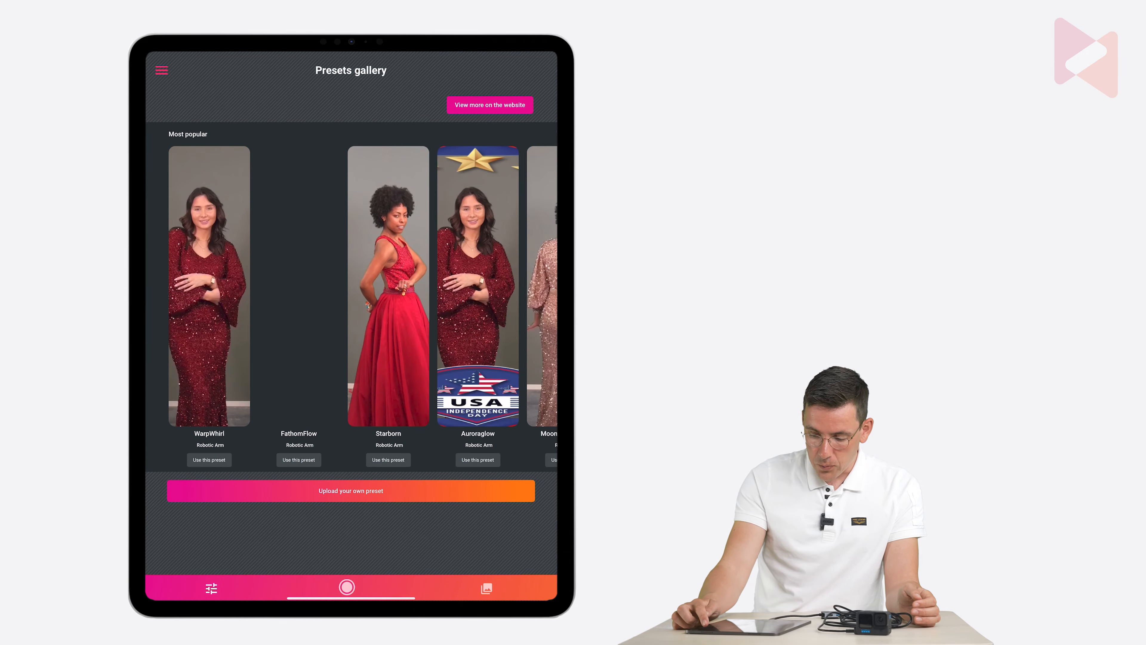
left_click(489, 104)
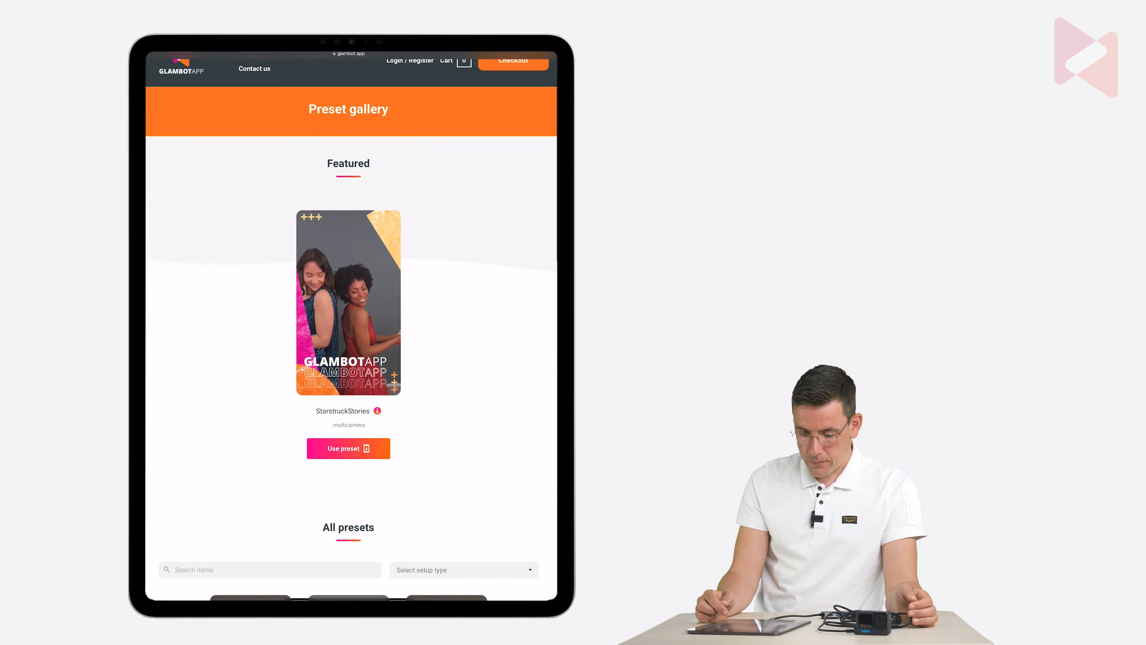
Step: Find SwipeStories under All presets and request its example video download
scroll("down", 3)
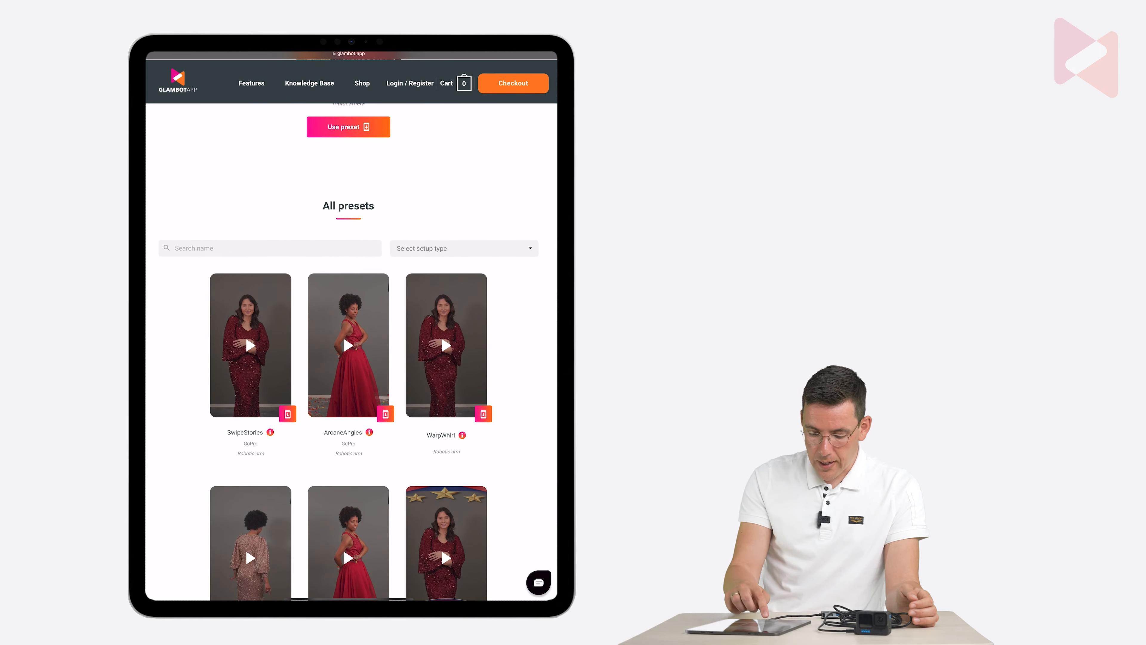
mouse_move(271, 443)
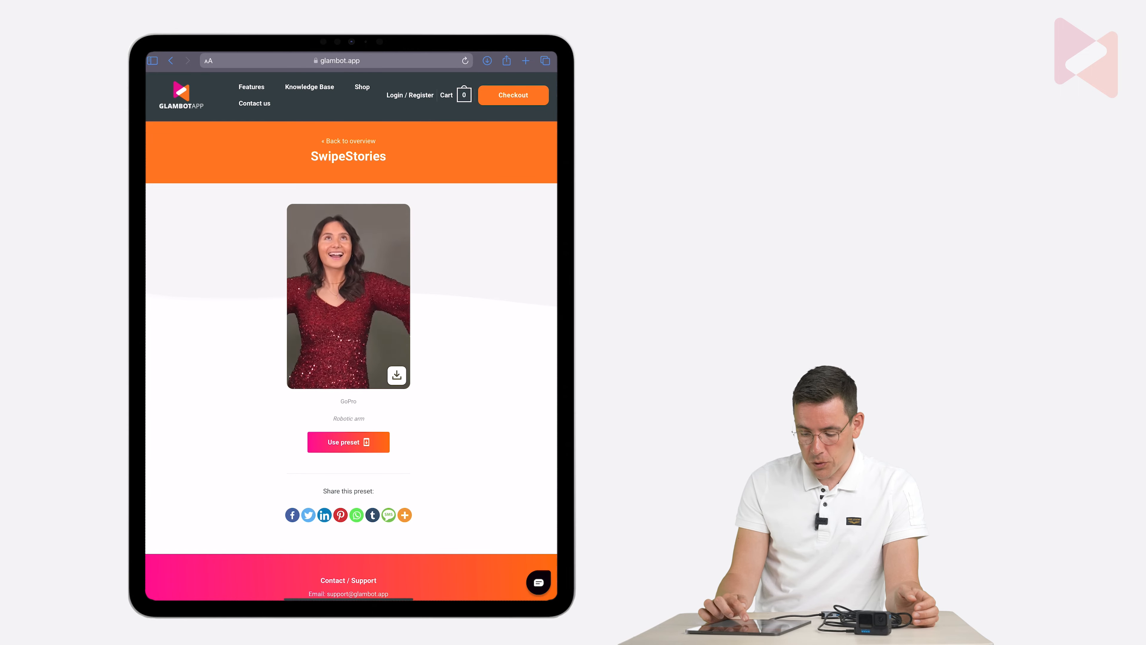
left_click(396, 374)
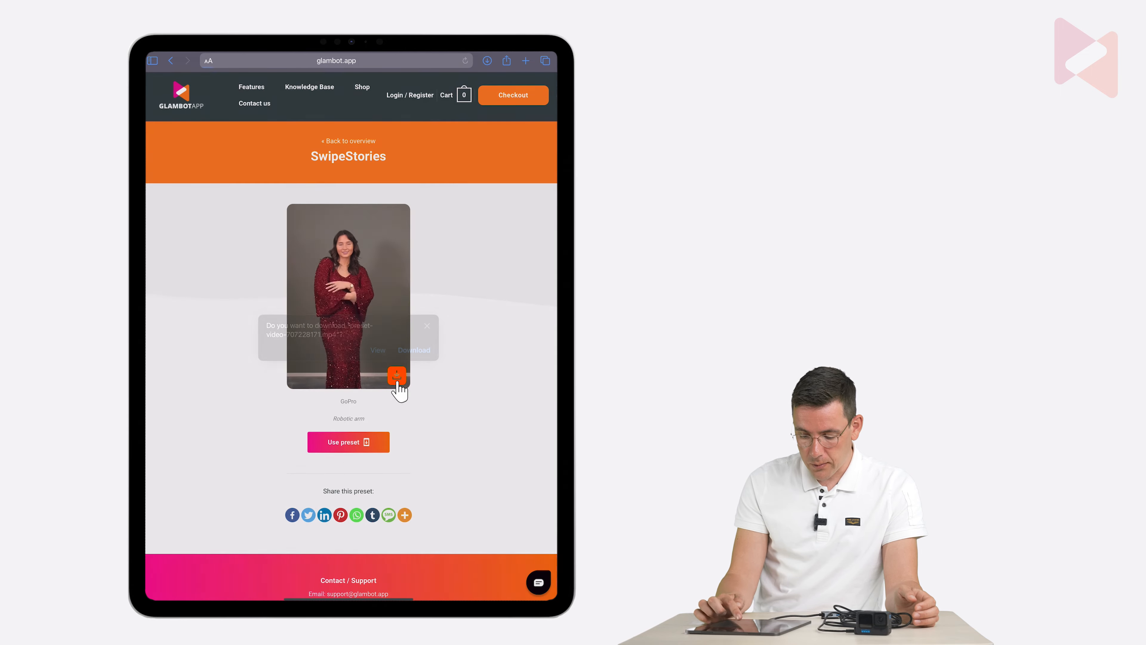